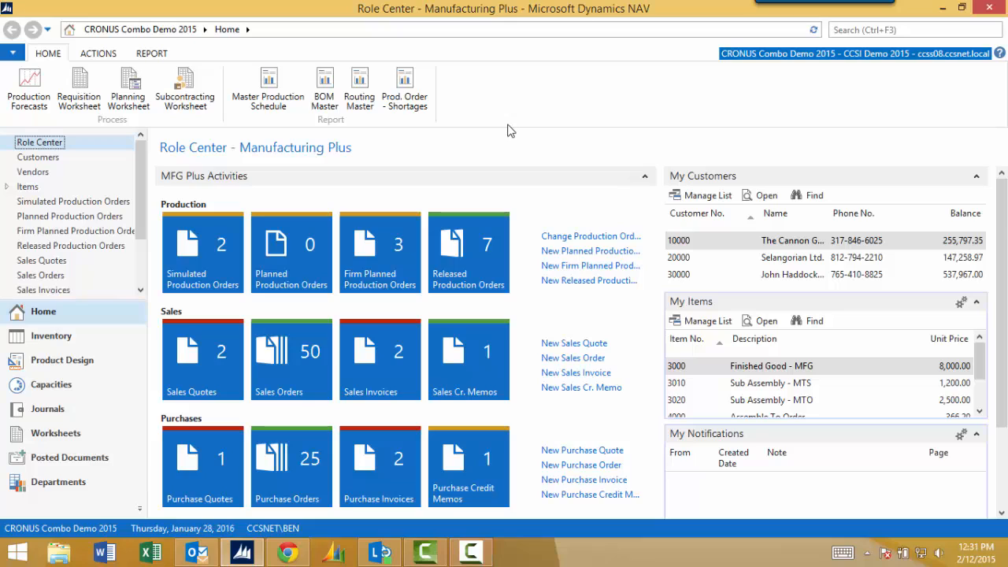
pyautogui.moveTo(508, 134)
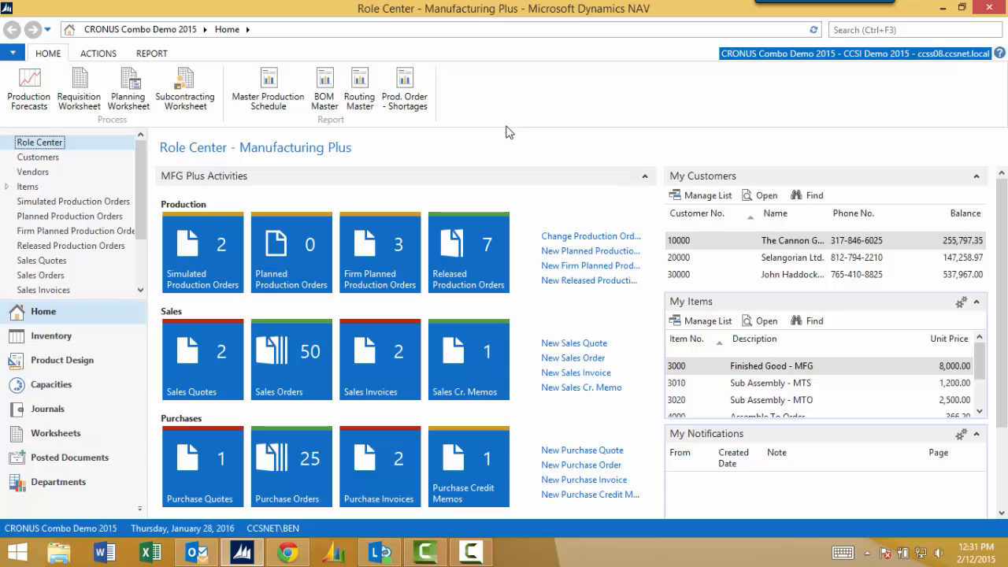
pyautogui.moveTo(518, 134)
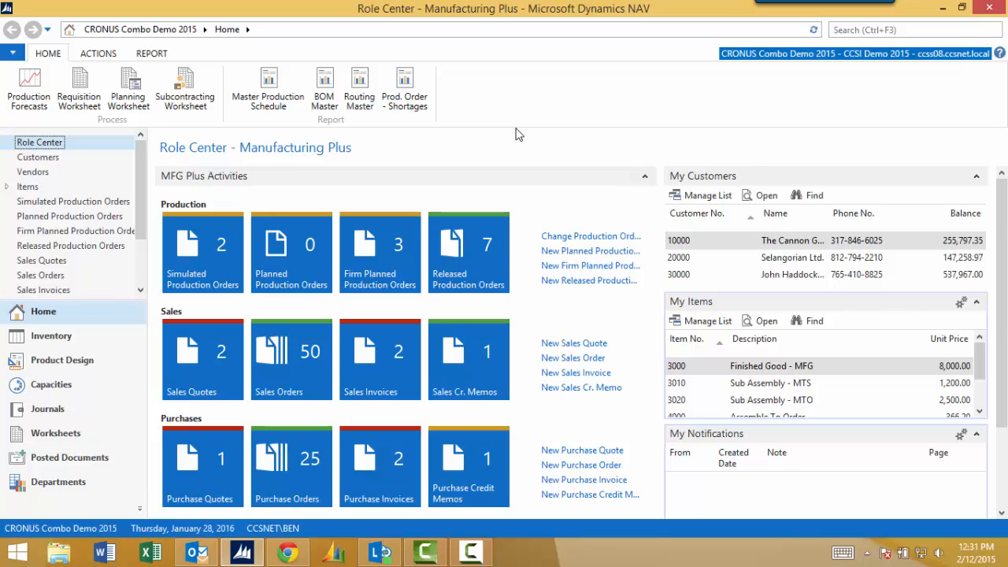
pyautogui.moveTo(510, 139)
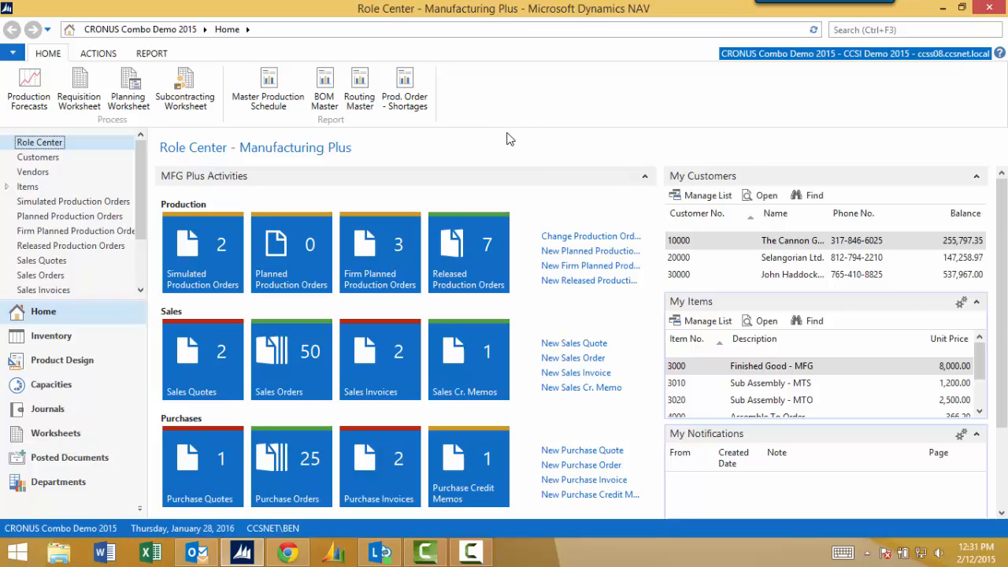
pyautogui.moveTo(504, 152)
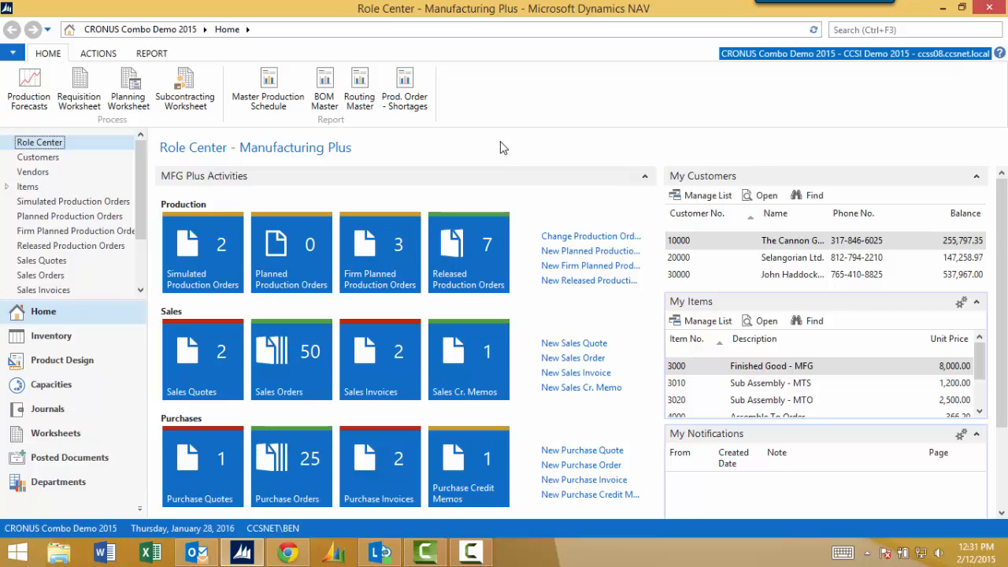
pyautogui.moveTo(220, 187)
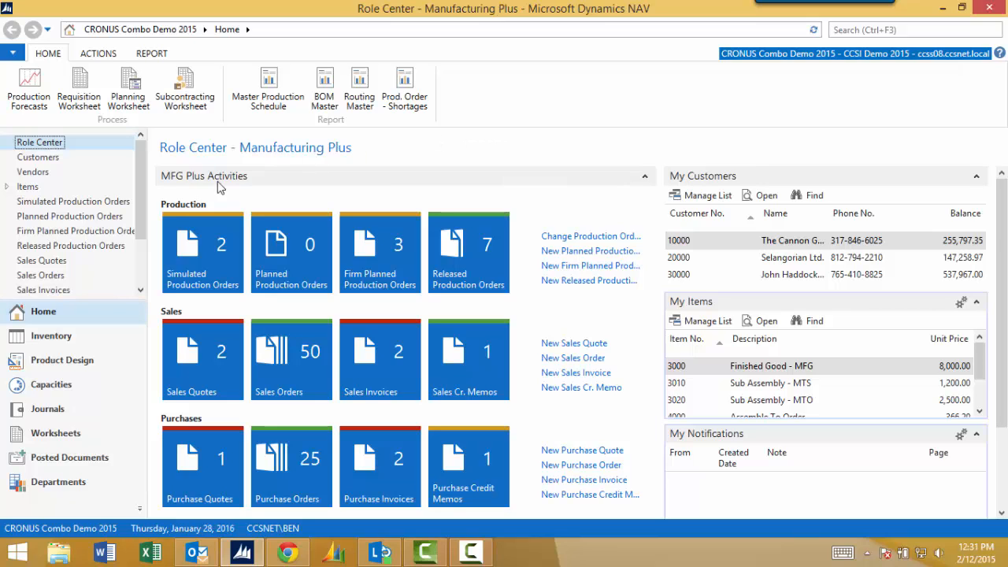
pyautogui.moveTo(467, 145)
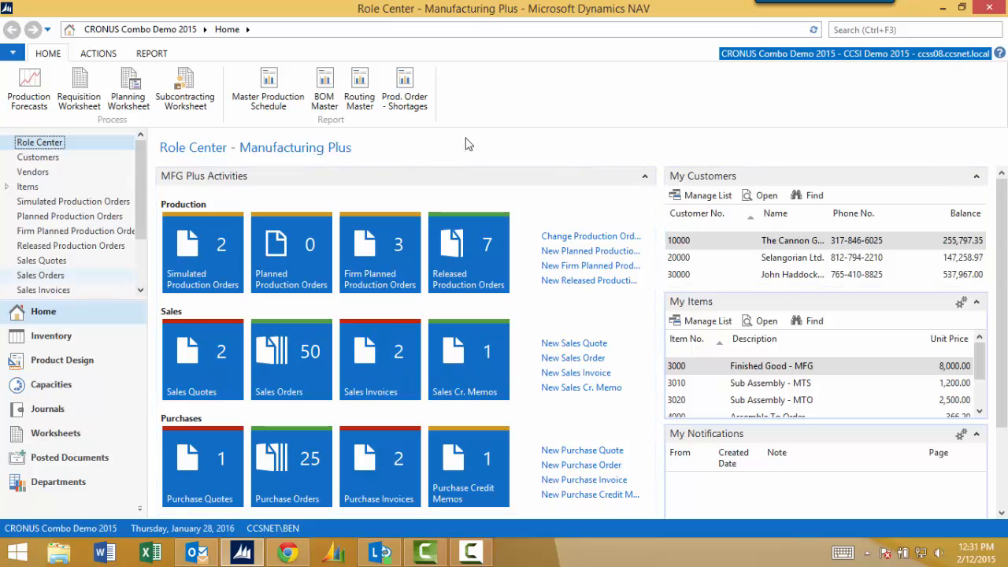
pyautogui.moveTo(547, 148)
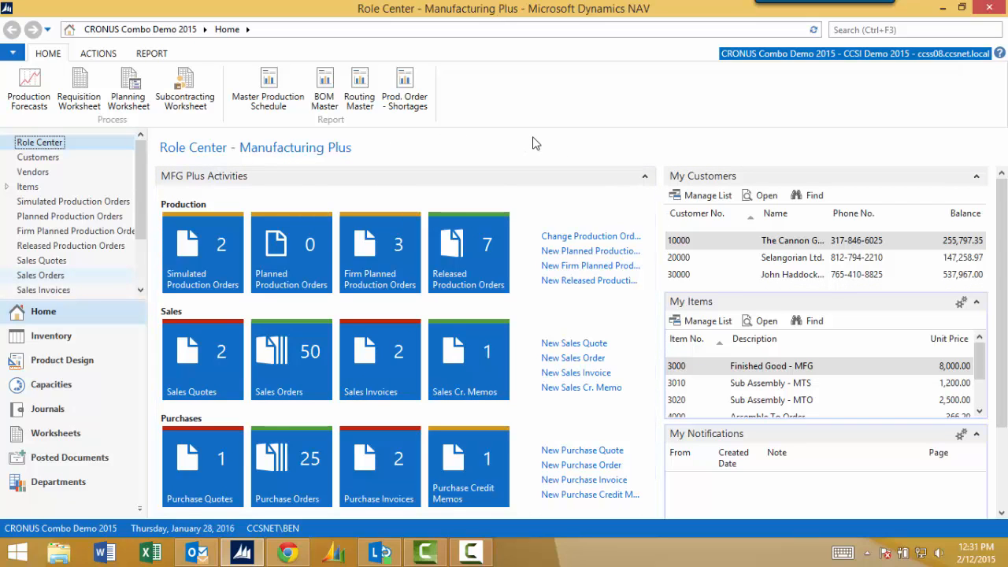
pyautogui.moveTo(403, 151)
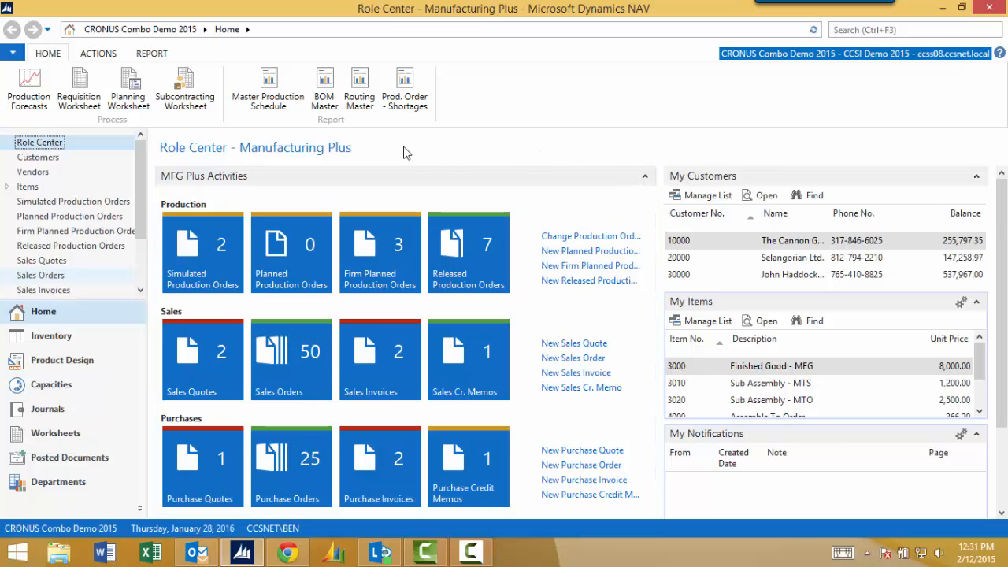
pyautogui.moveTo(306, 177)
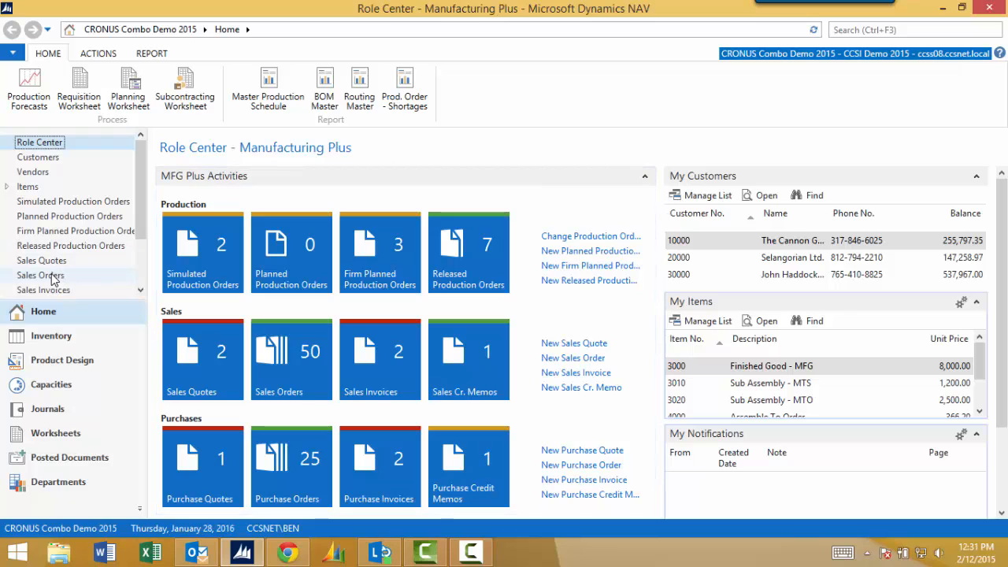
# Open the Sales Orders list from the navigation pane
pyautogui.click(41, 274)
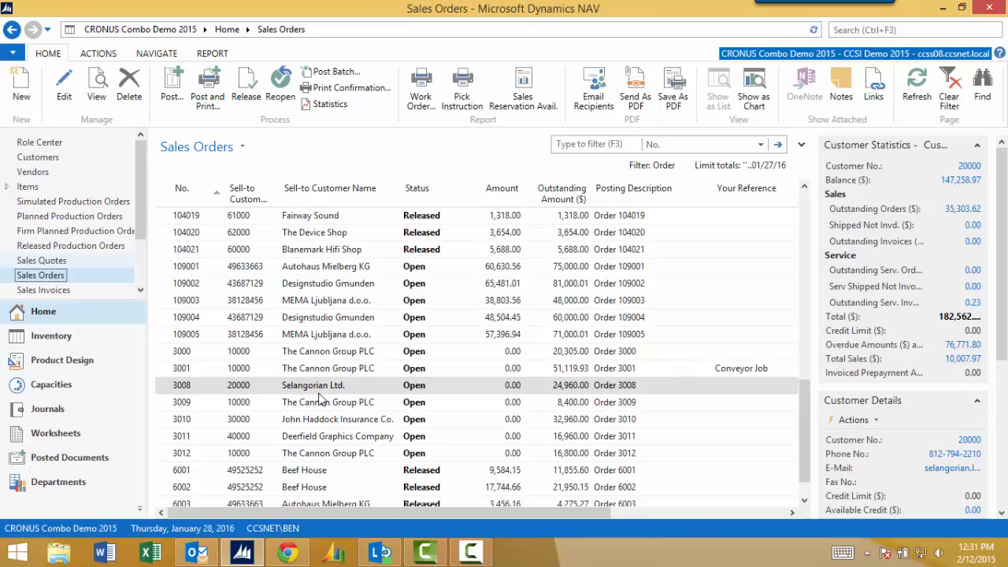
pyautogui.moveTo(329, 220)
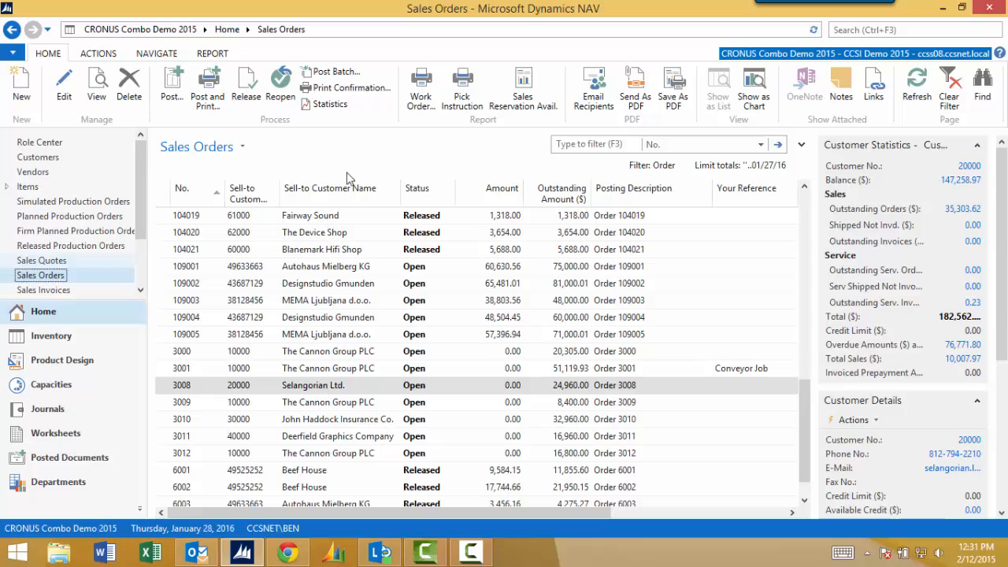
pyautogui.moveTo(364, 162)
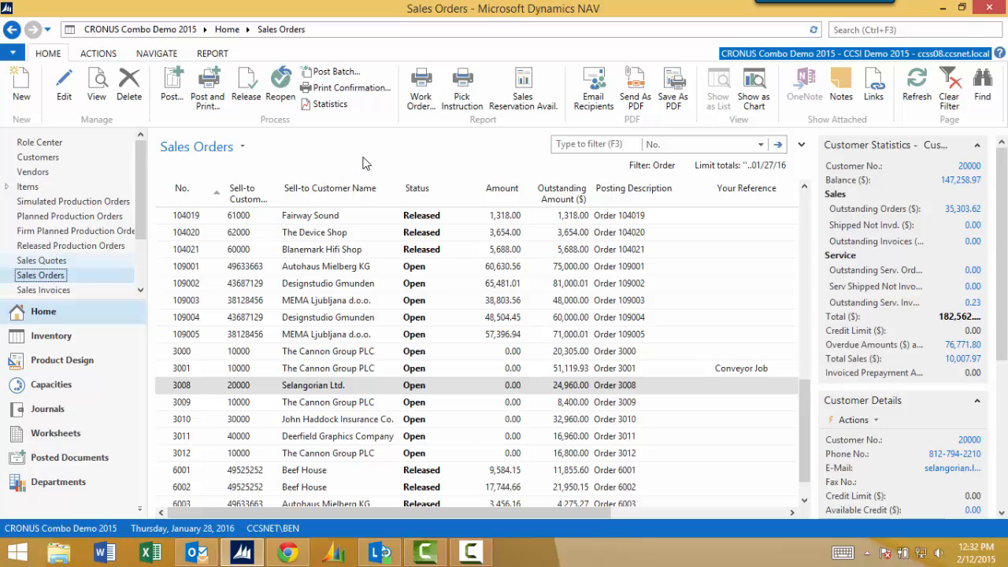
pyautogui.moveTo(322, 220)
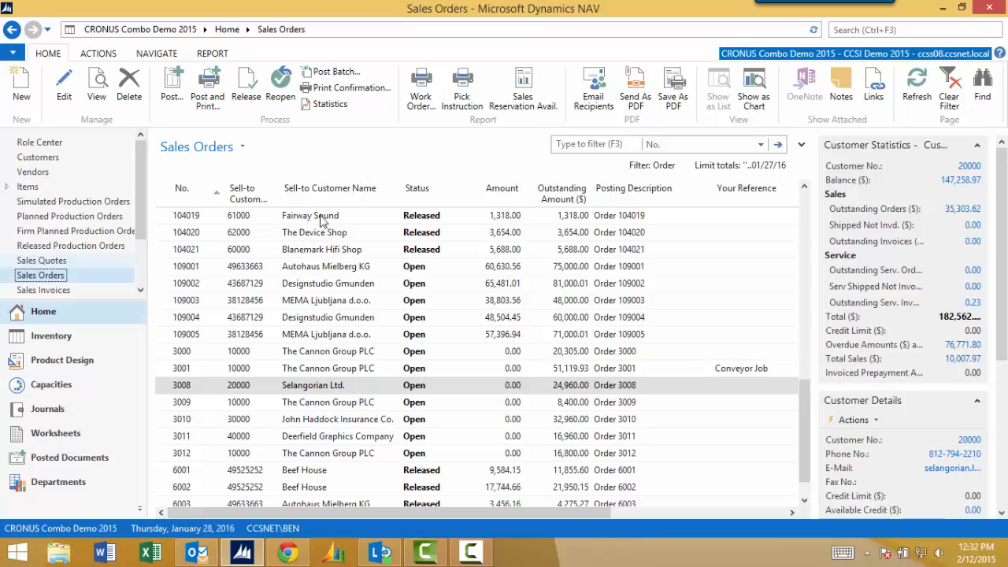
pyautogui.moveTo(353, 328)
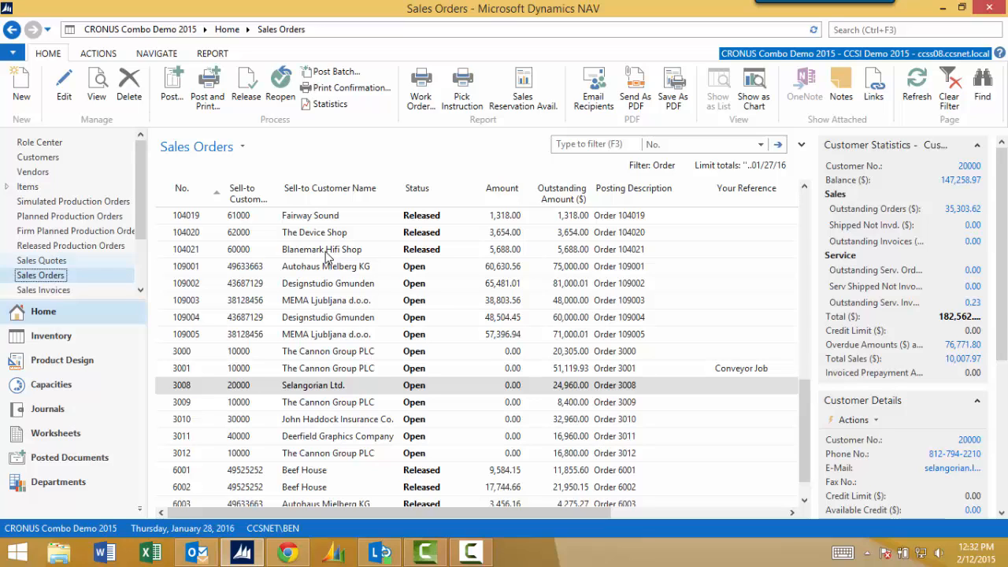
pyautogui.moveTo(257, 270)
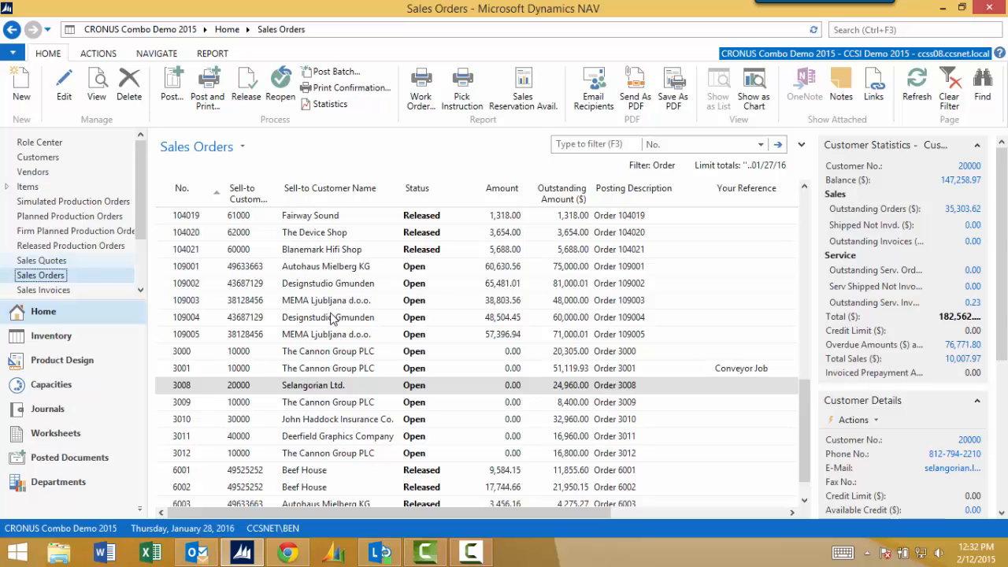
pyautogui.moveTo(321, 306)
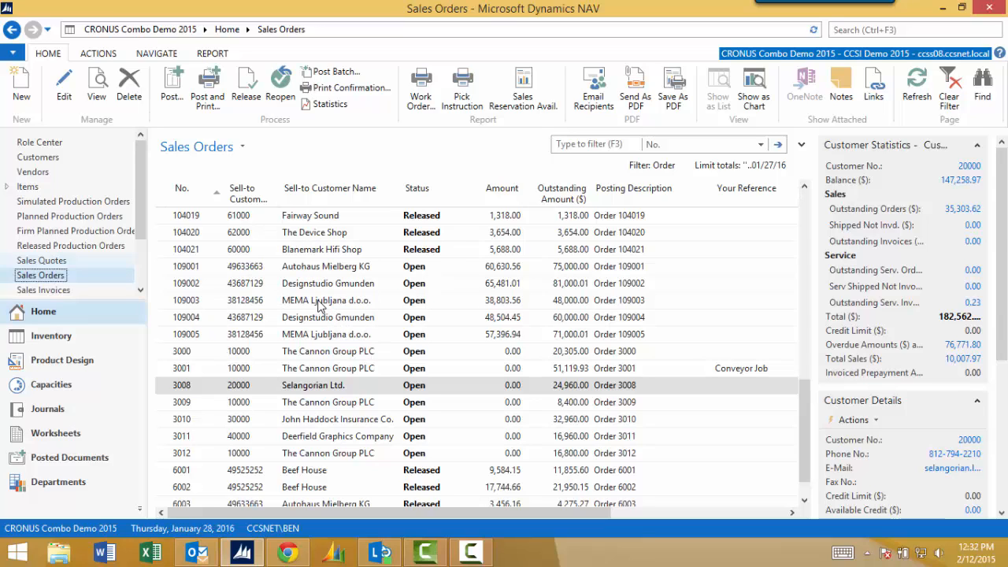
pyautogui.moveTo(313, 391)
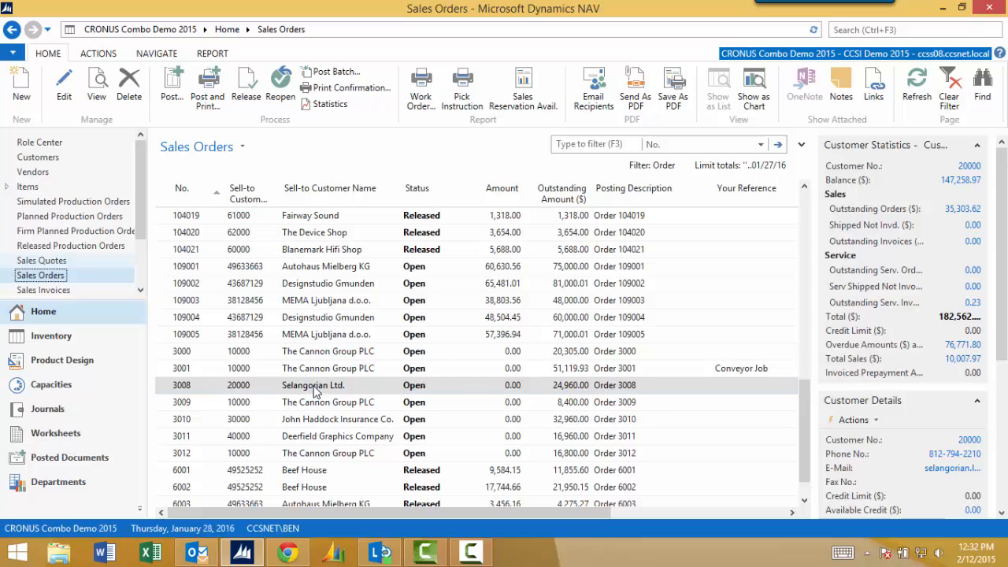
# Open sales order 3008 for Selangorian Ltd. from the list
pyautogui.doubleClick(313, 384)
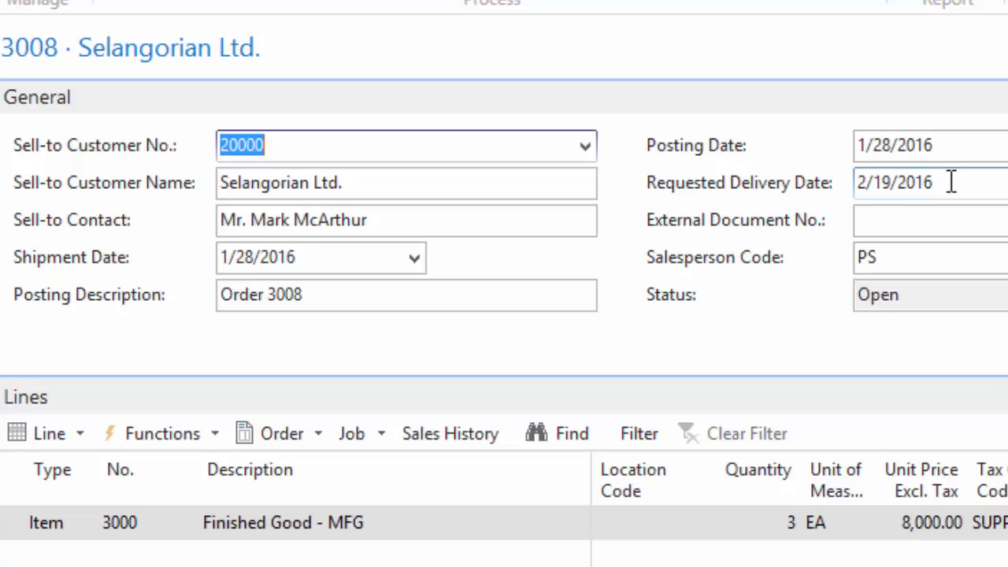
pyautogui.moveTo(481, 298)
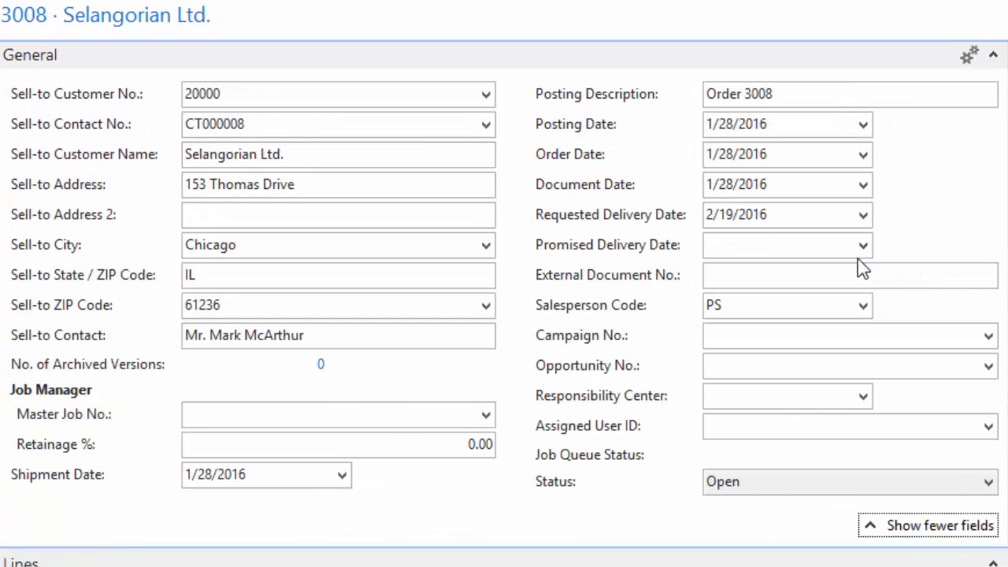
pyautogui.moveTo(473, 233)
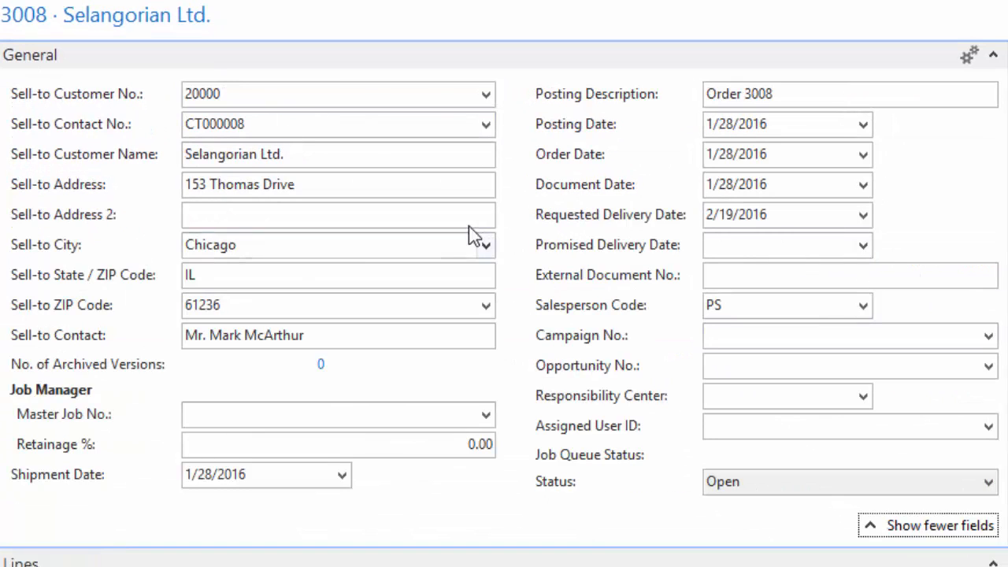
pyautogui.moveTo(523, 181)
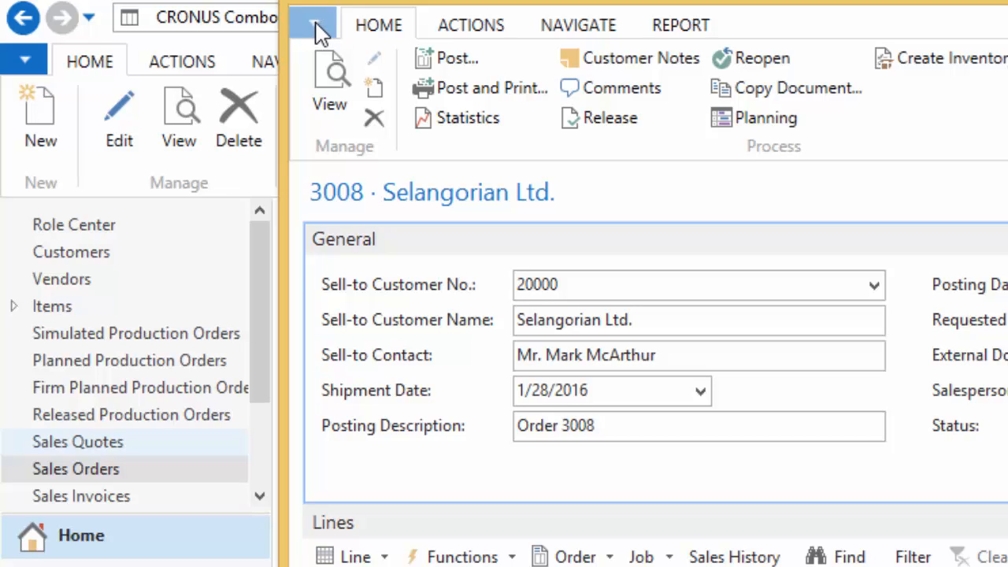
# Show the Customize This Page option from the order window's application menu
pyautogui.click(314, 22)
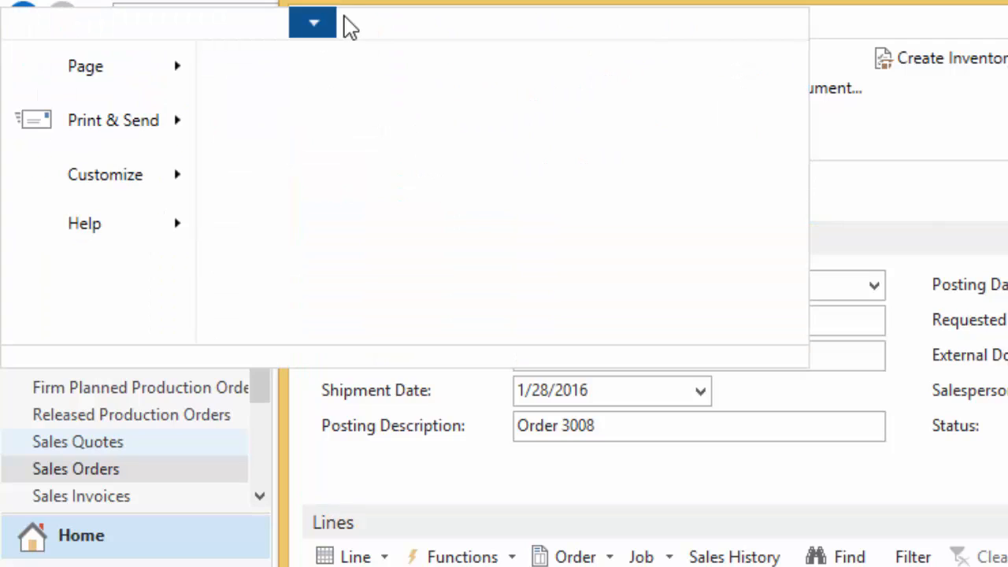
pyautogui.moveTo(386, 8)
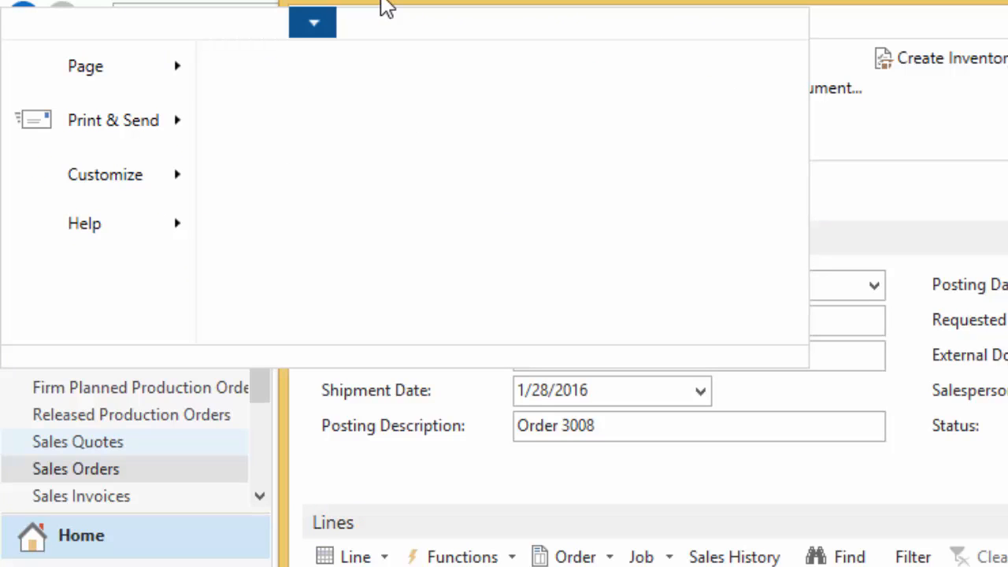
pyautogui.moveTo(438, 16)
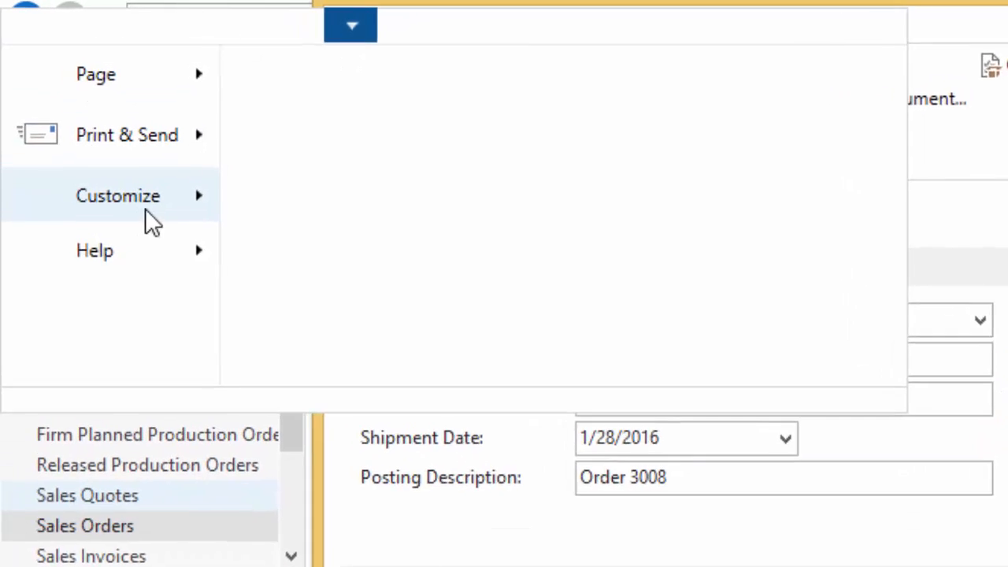
pyautogui.click(118, 196)
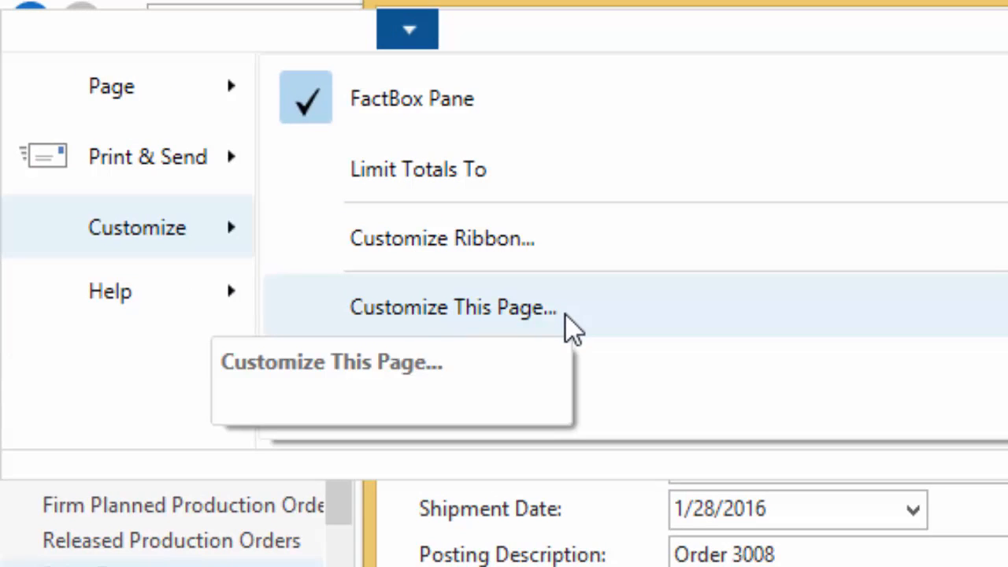
pyautogui.moveTo(580, 326)
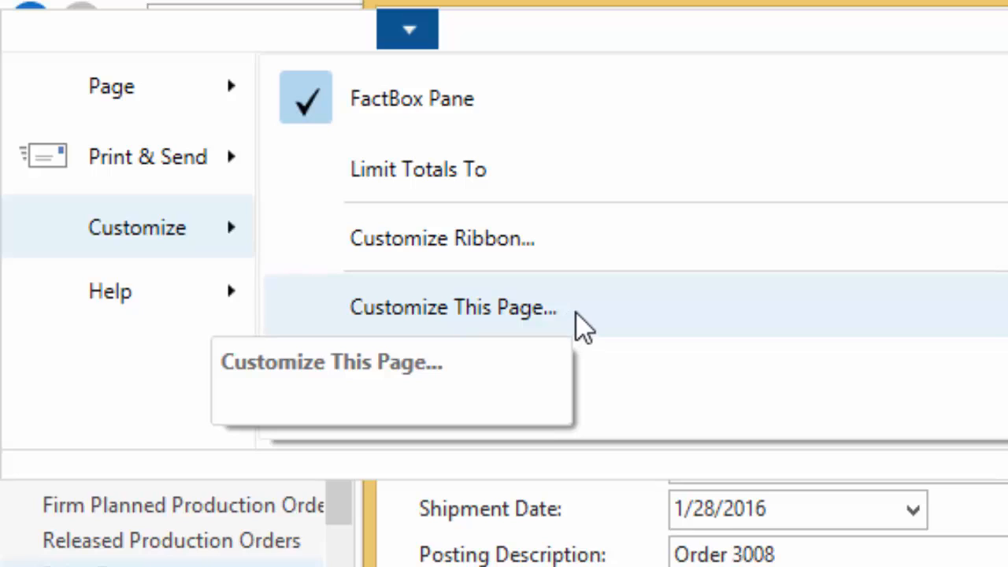
pyautogui.moveTo(580, 327)
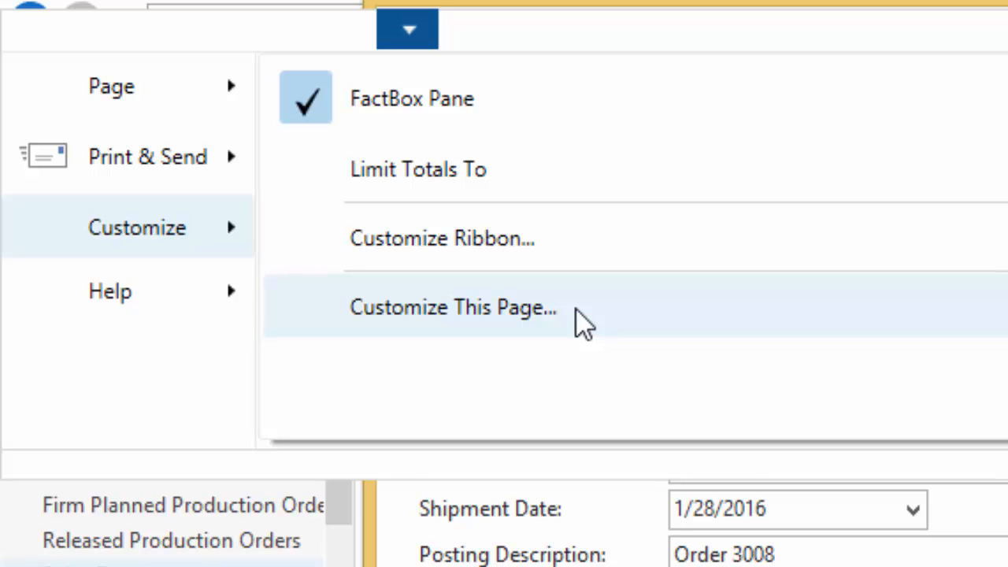
# Remove the Foreign Trade, Prepayment and Deposit FastTabs from the sales order card
pyautogui.click(454, 305)
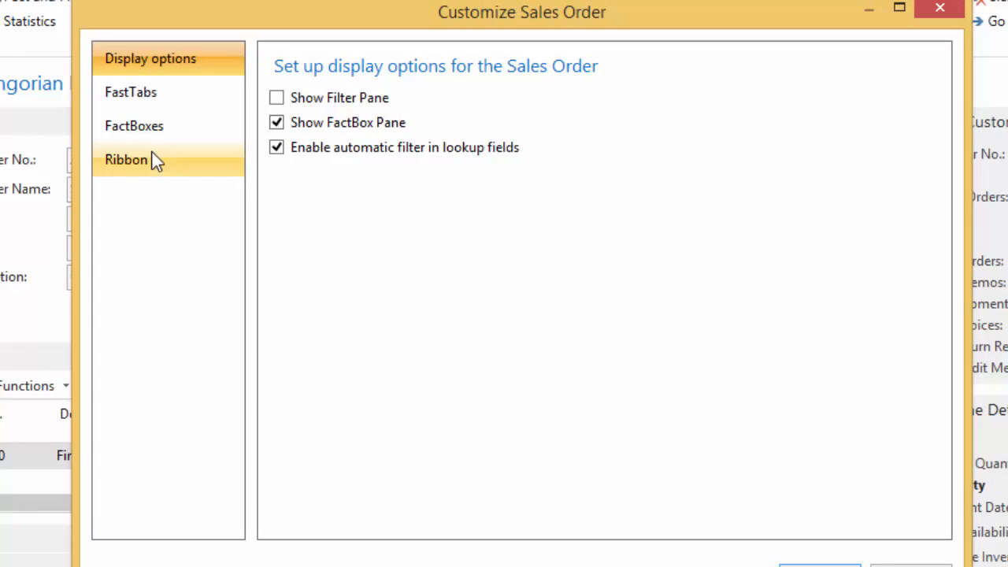
pyautogui.click(131, 92)
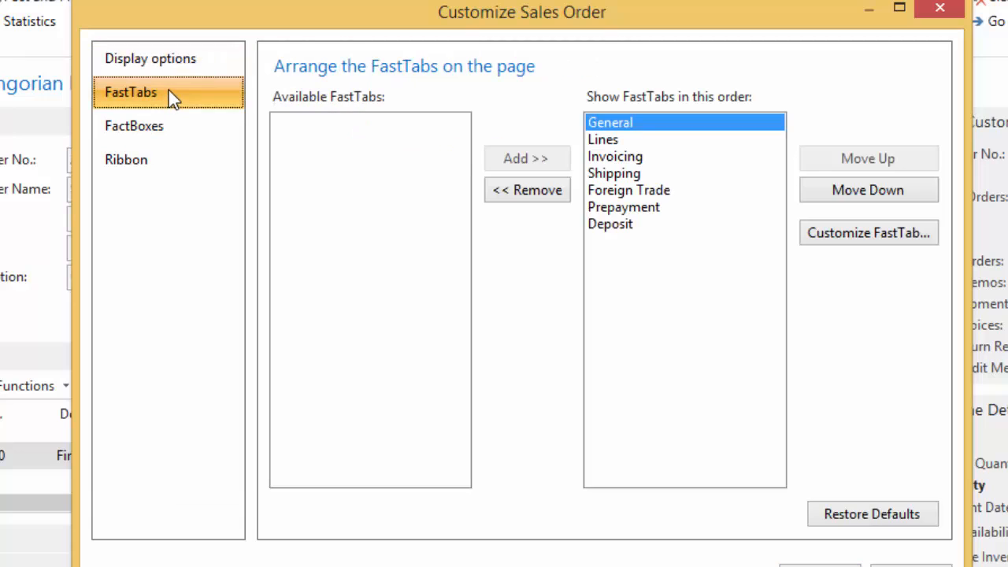
pyautogui.moveTo(160, 102)
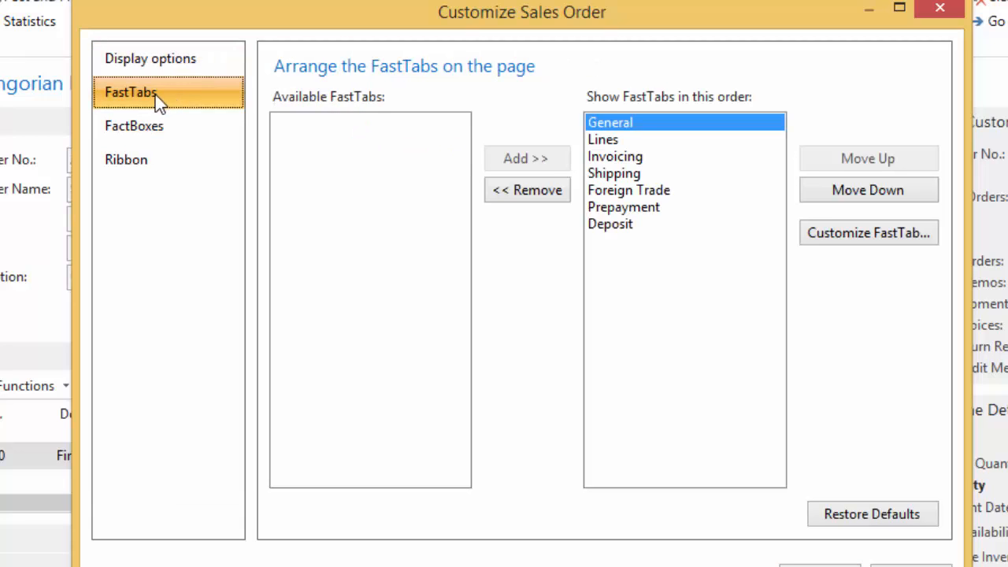
pyautogui.moveTo(605, 139)
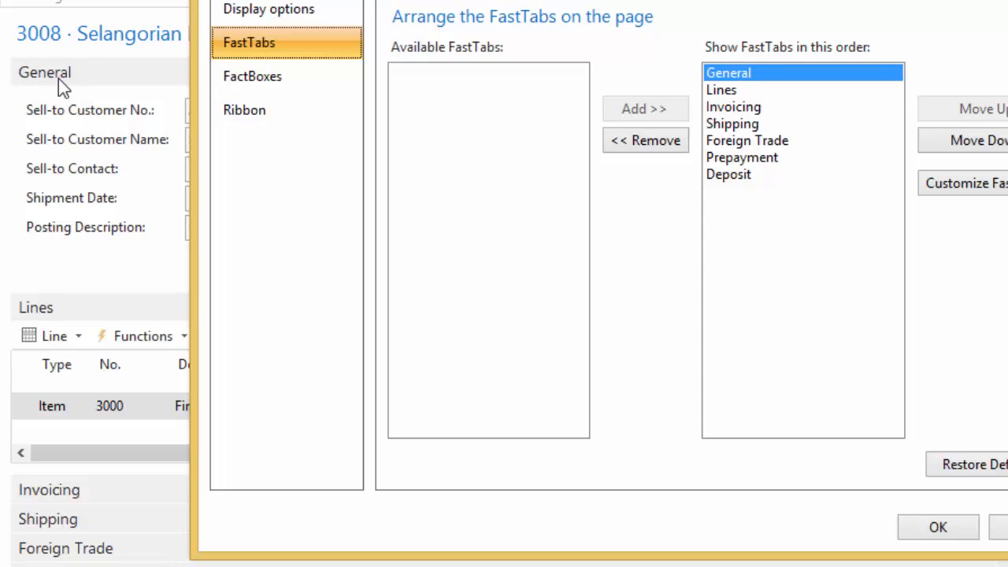
pyautogui.moveTo(91, 501)
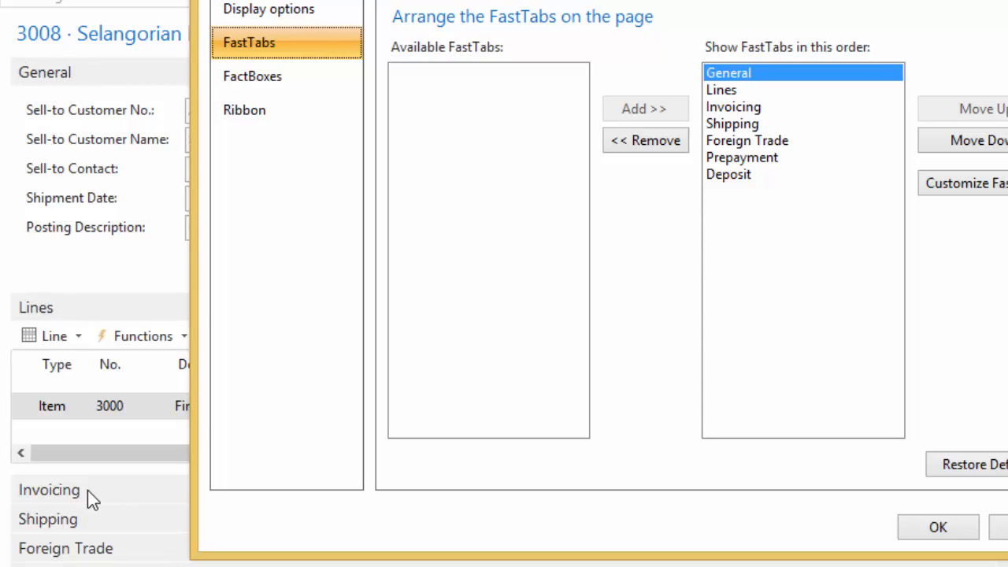
pyautogui.moveTo(788, 170)
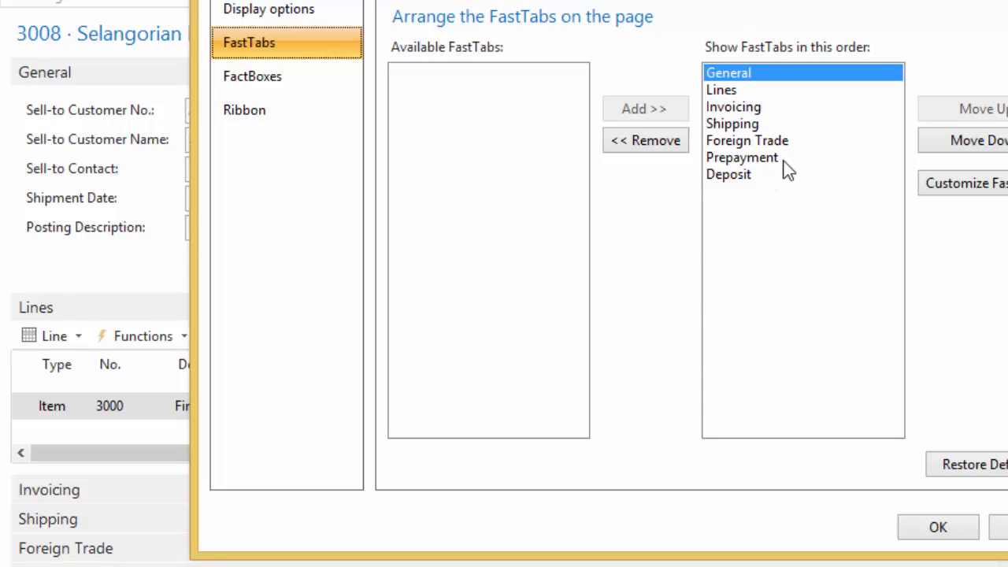
pyautogui.moveTo(741, 181)
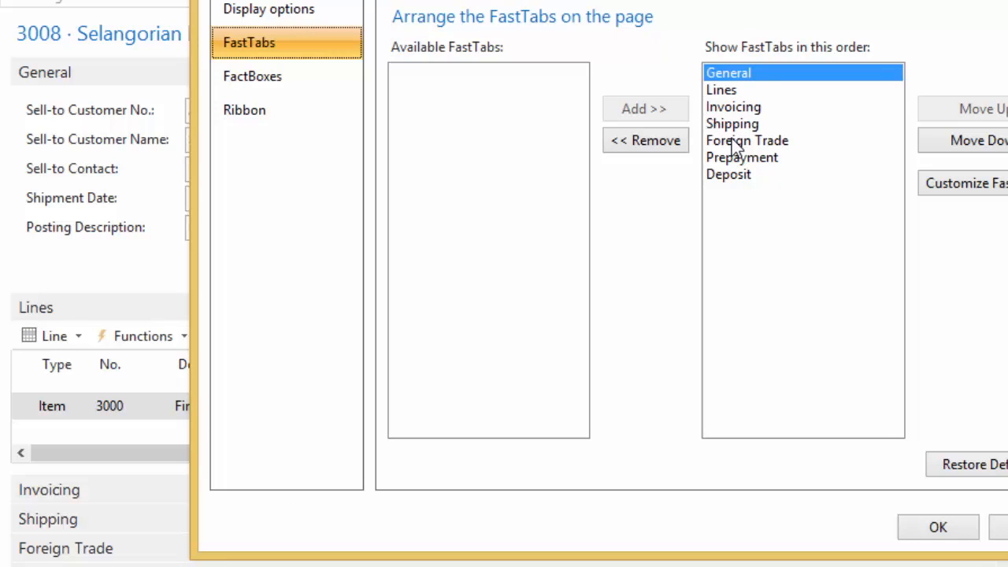
pyautogui.click(646, 140)
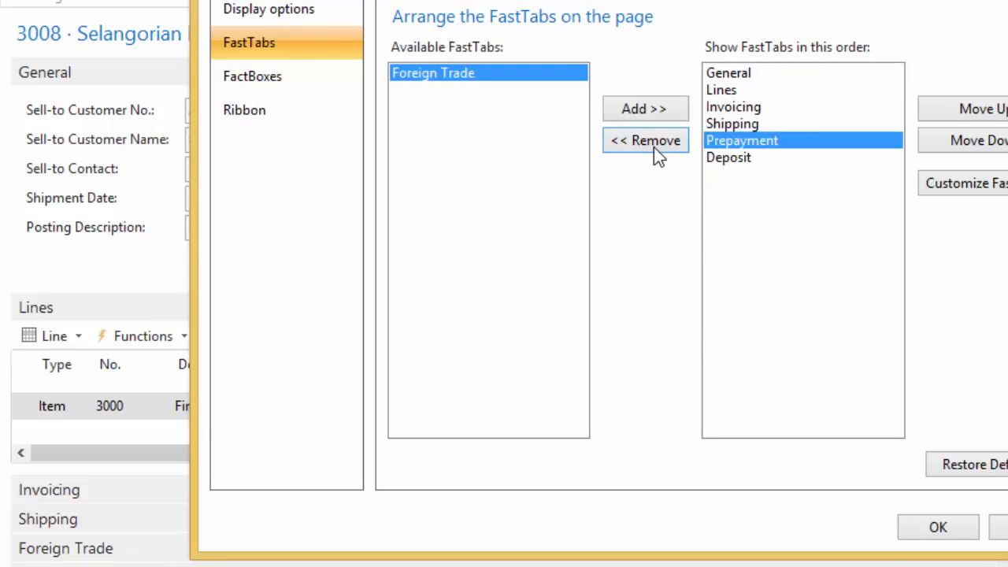
pyautogui.click(646, 140)
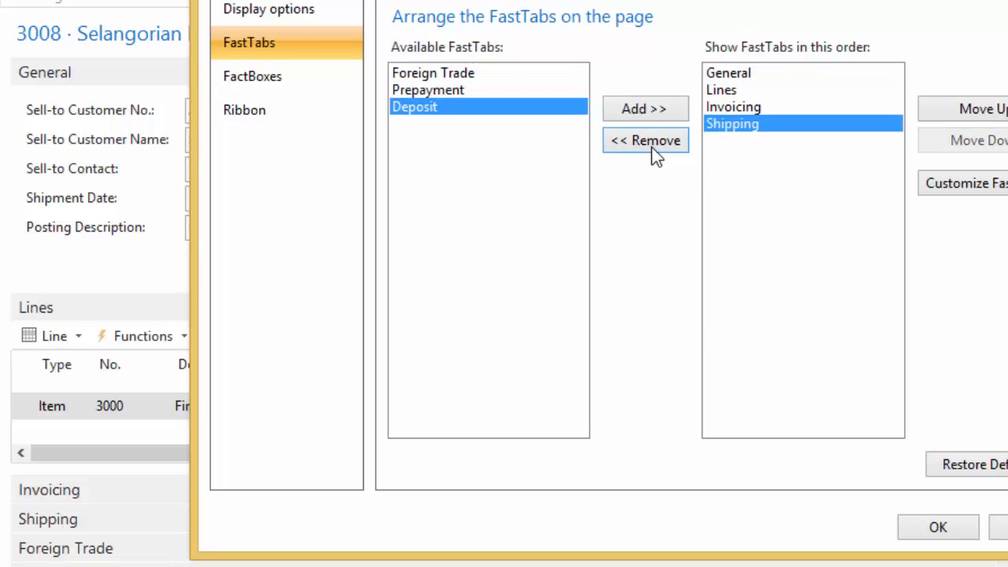
pyautogui.moveTo(703, 163)
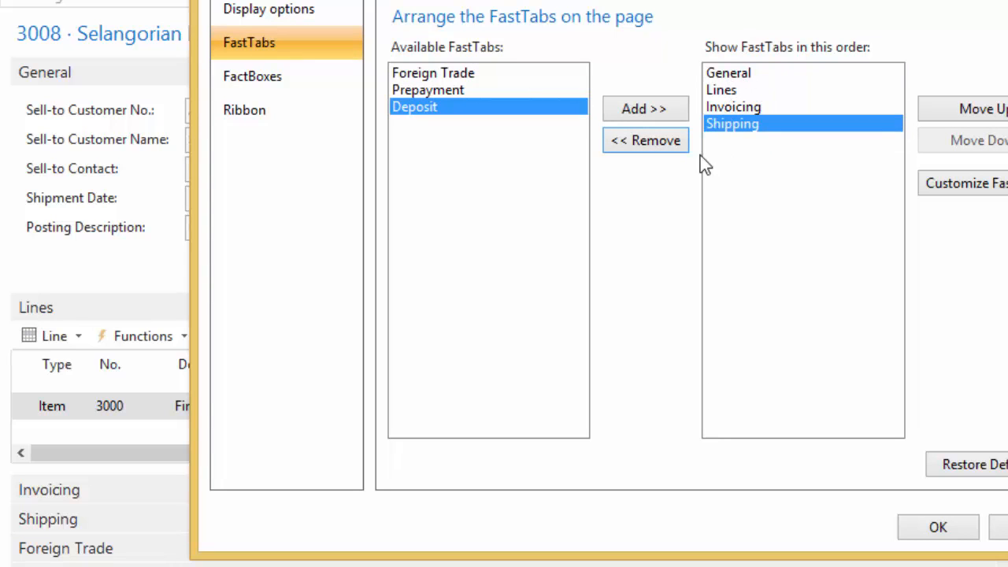
pyautogui.moveTo(154, 346)
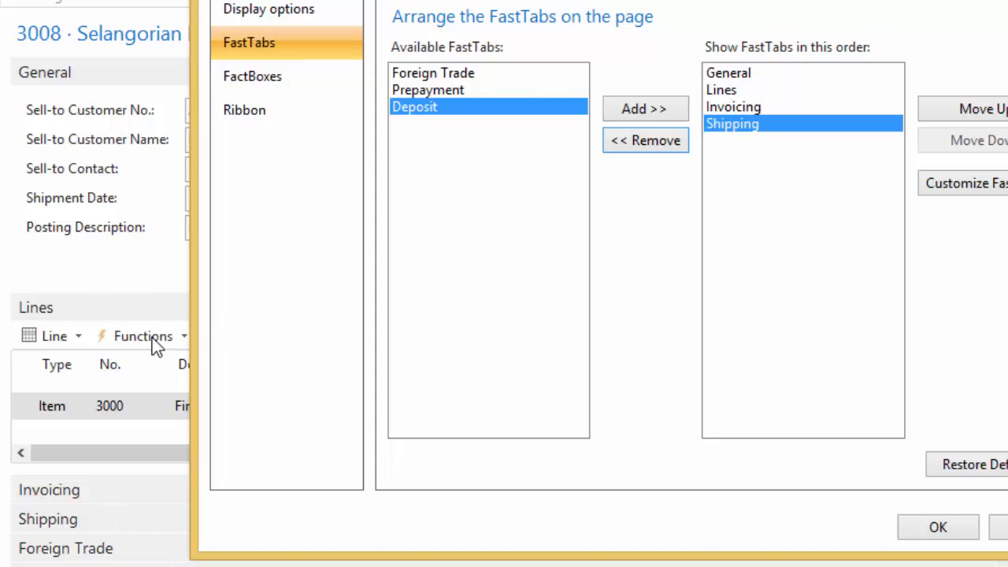
pyautogui.moveTo(491, 249)
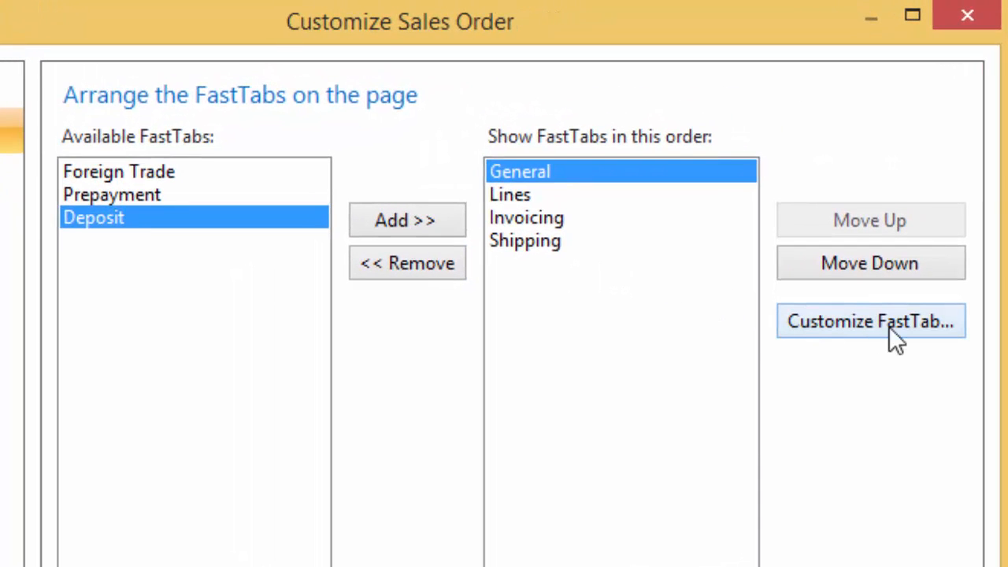
pyautogui.moveTo(857, 337)
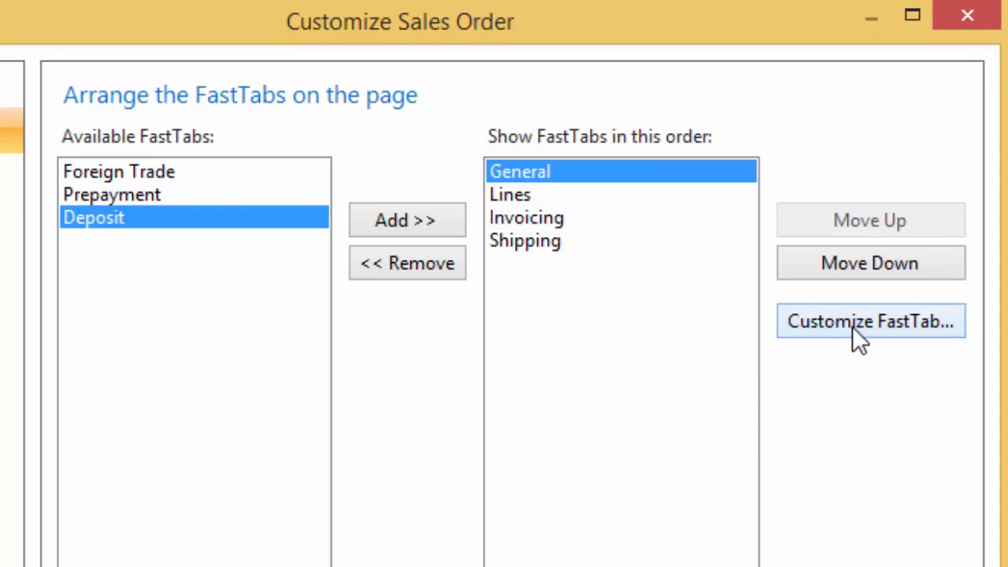
pyautogui.moveTo(850, 350)
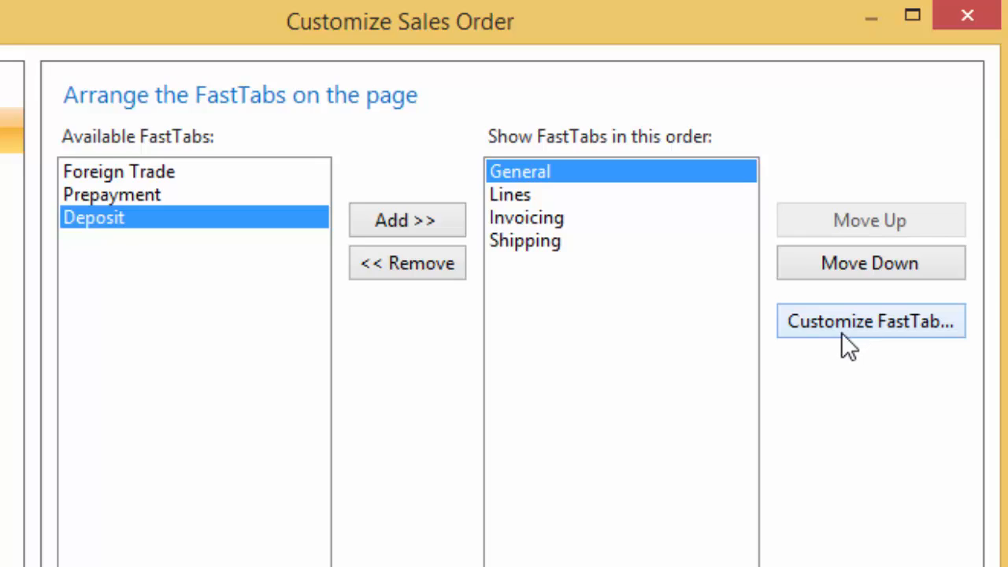
# Open the Customize General dialog for the General FastTab's fields
pyautogui.click(869, 322)
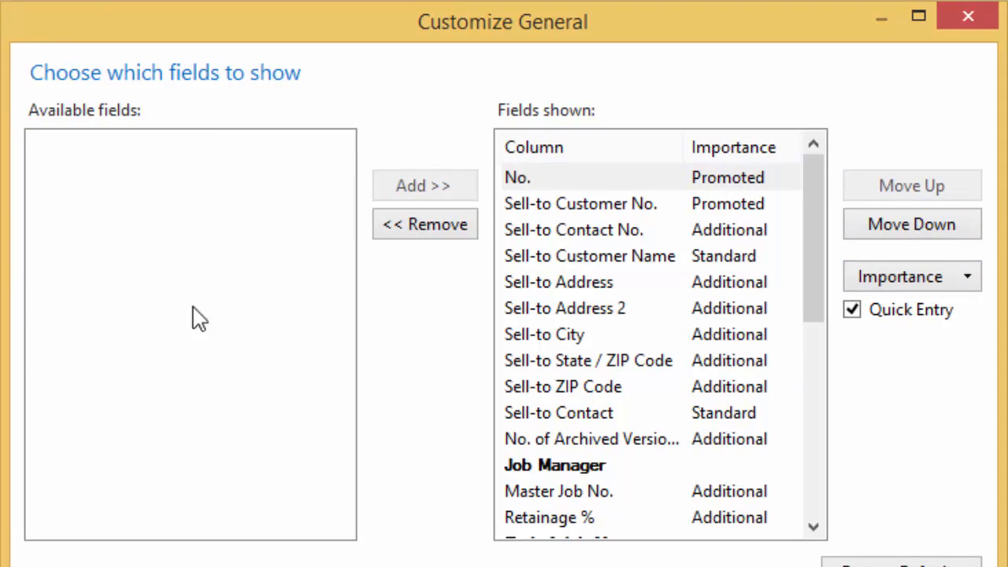
pyautogui.moveTo(166, 312)
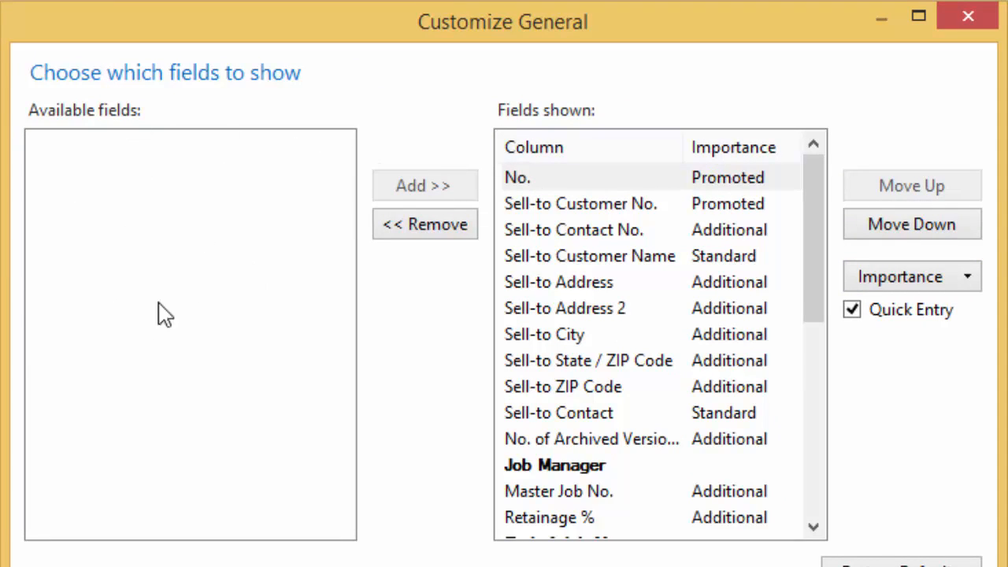
pyautogui.moveTo(581, 138)
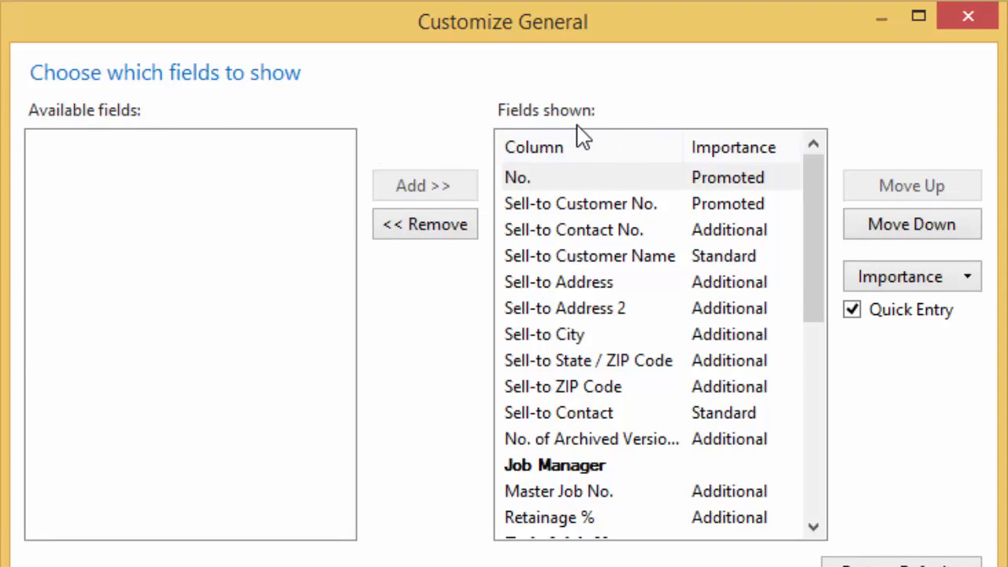
pyautogui.moveTo(602, 123)
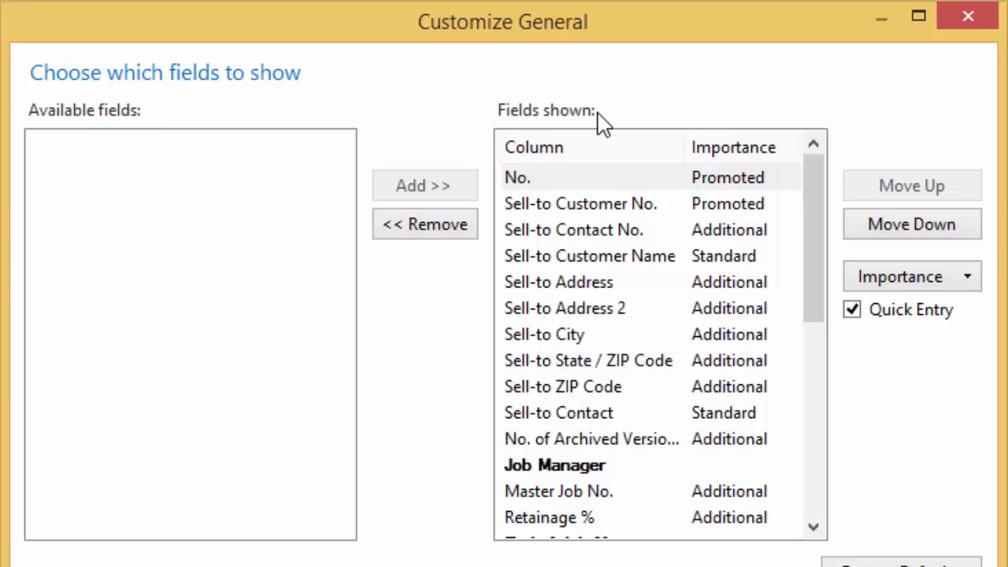
pyautogui.moveTo(566, 122)
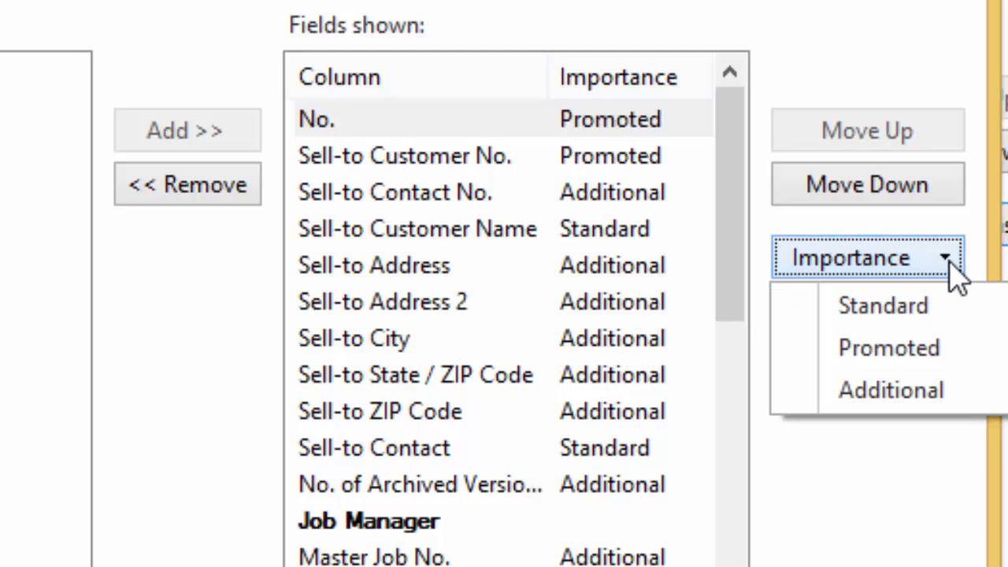
pyautogui.moveTo(882, 306)
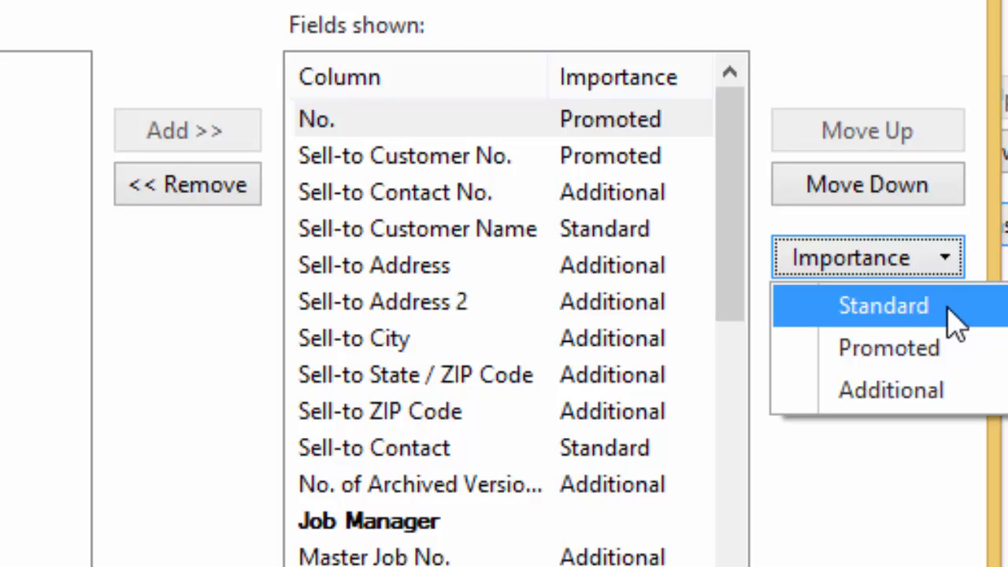
pyautogui.moveTo(889, 348)
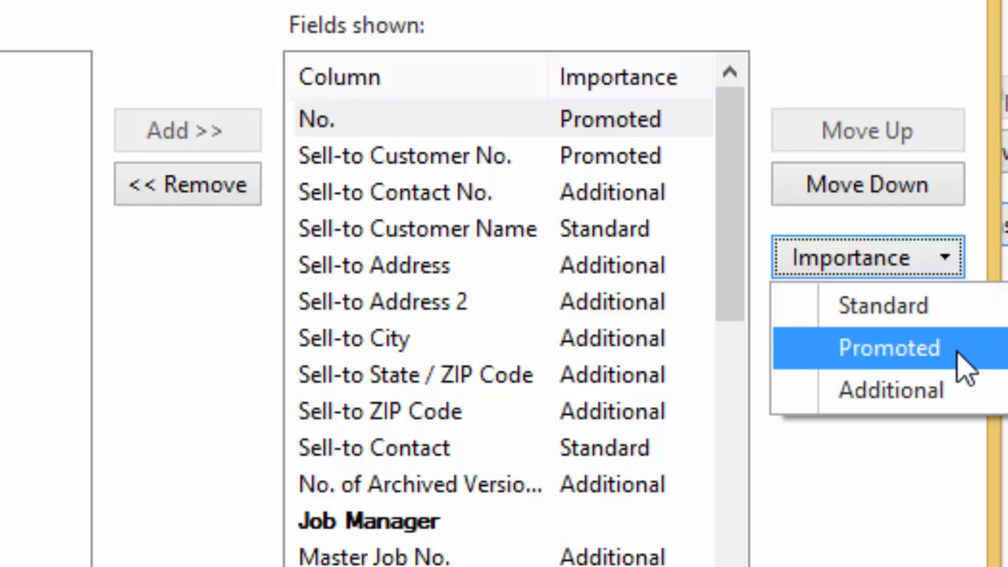
pyautogui.moveTo(942, 365)
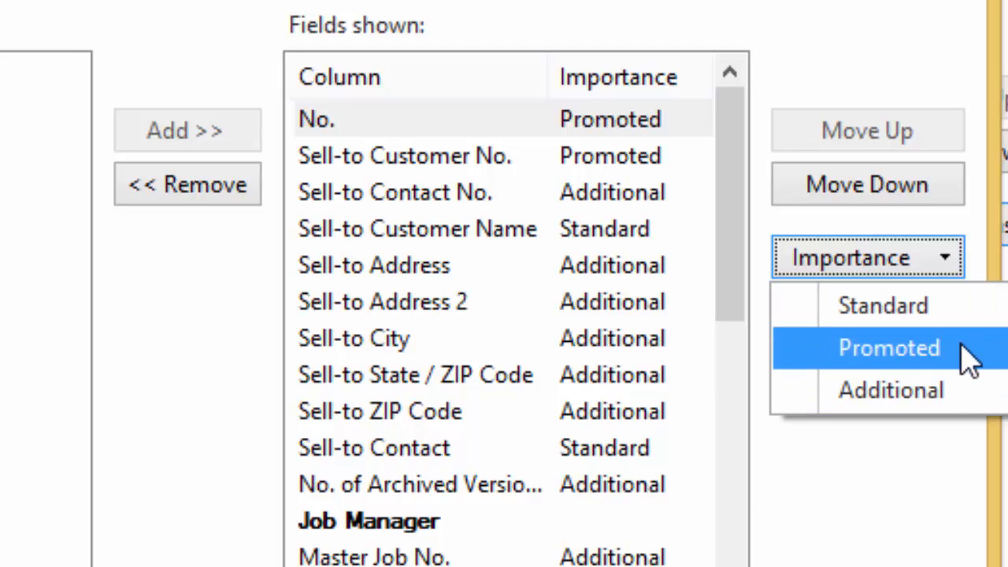
pyautogui.moveTo(946, 354)
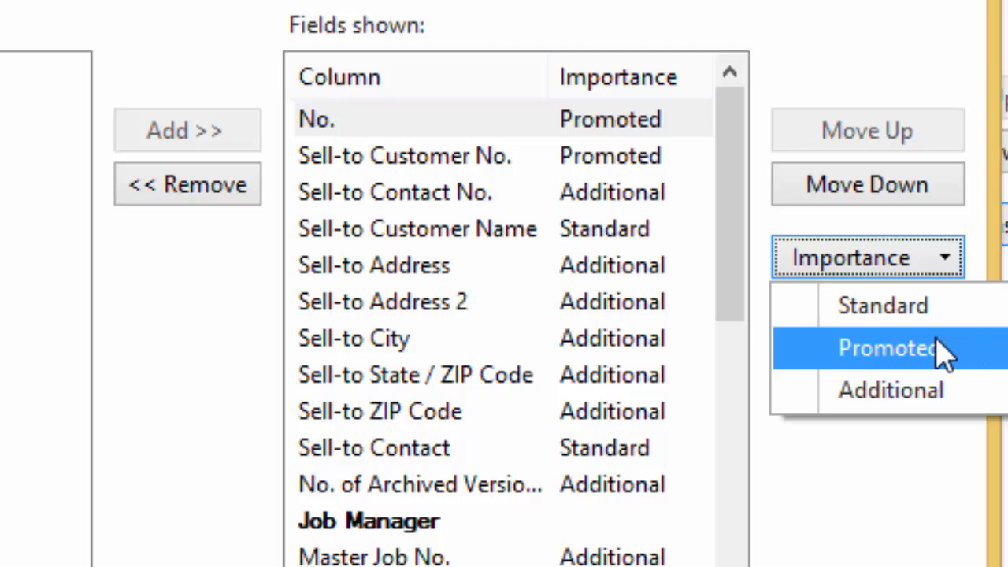
pyautogui.moveTo(890, 390)
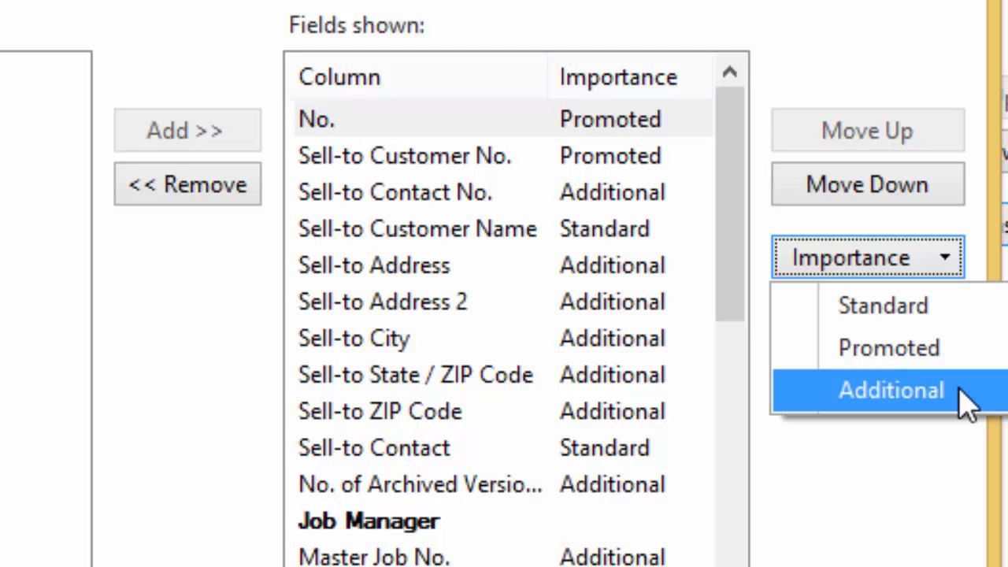
pyautogui.moveTo(958, 413)
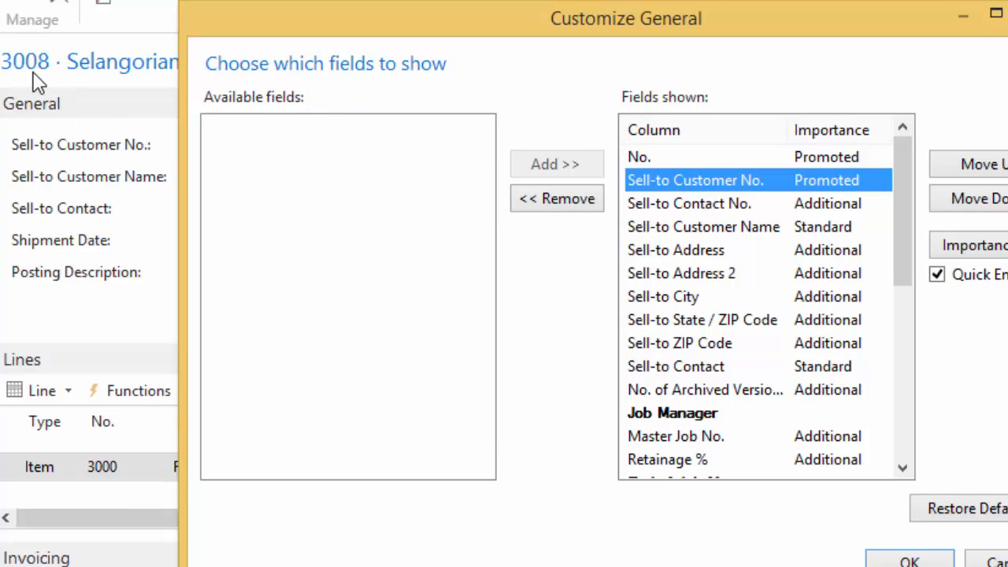
pyautogui.moveTo(76, 157)
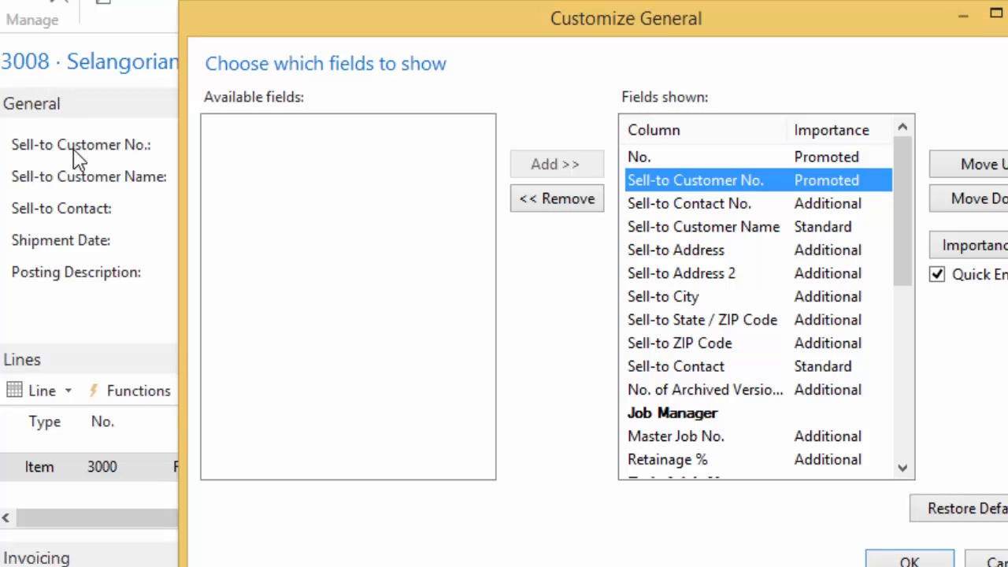
pyautogui.moveTo(110, 195)
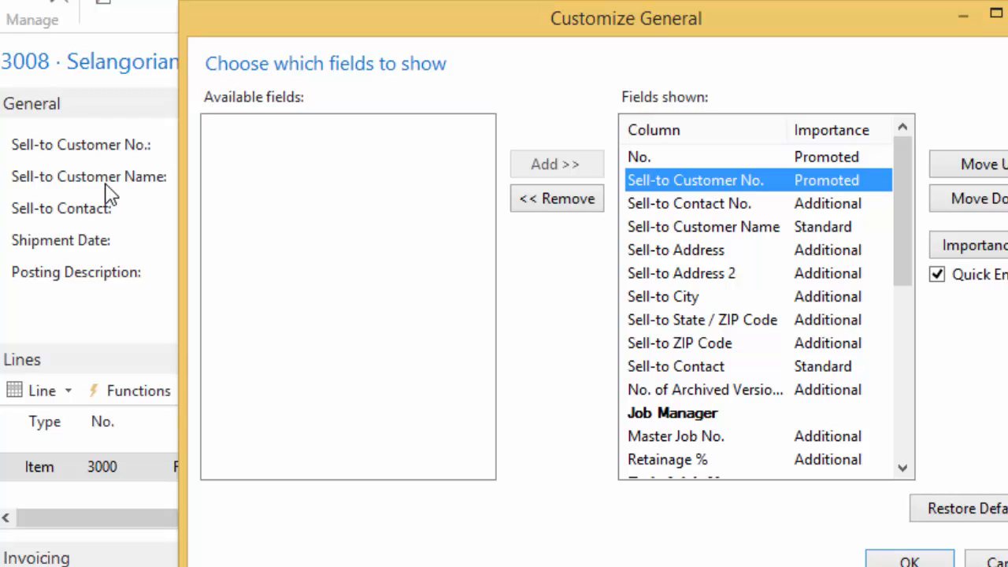
pyautogui.moveTo(528, 262)
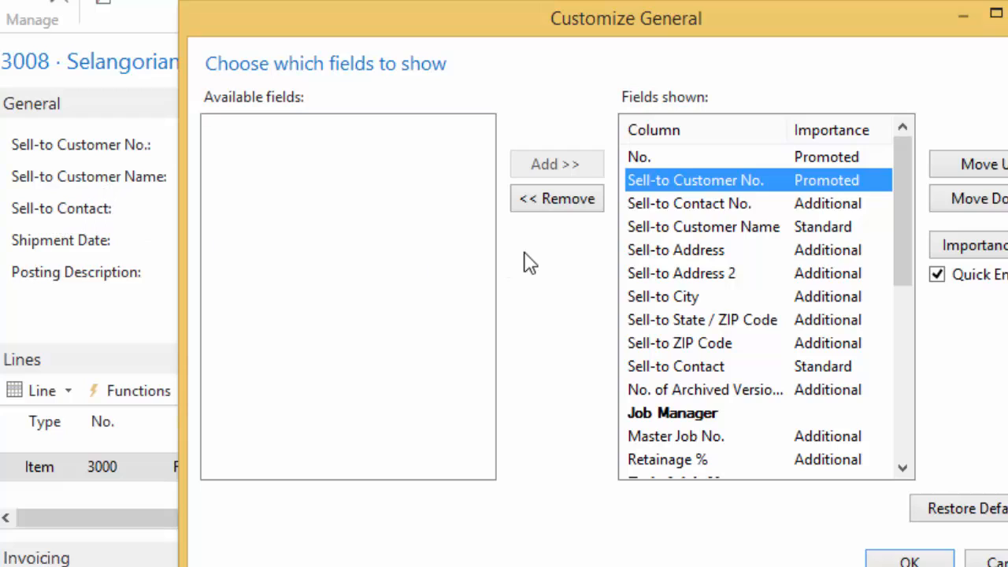
pyautogui.click(690, 204)
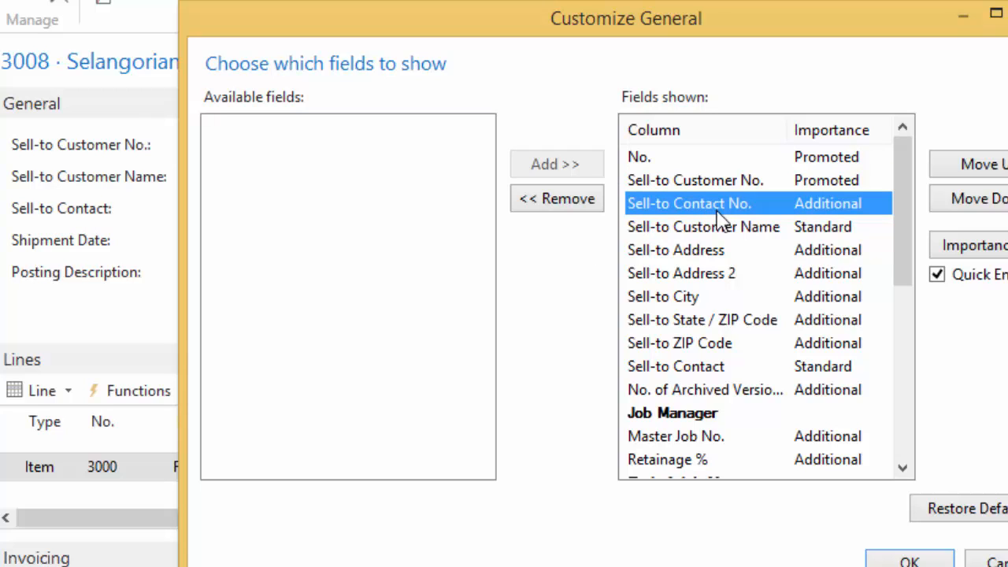
pyautogui.moveTo(832, 220)
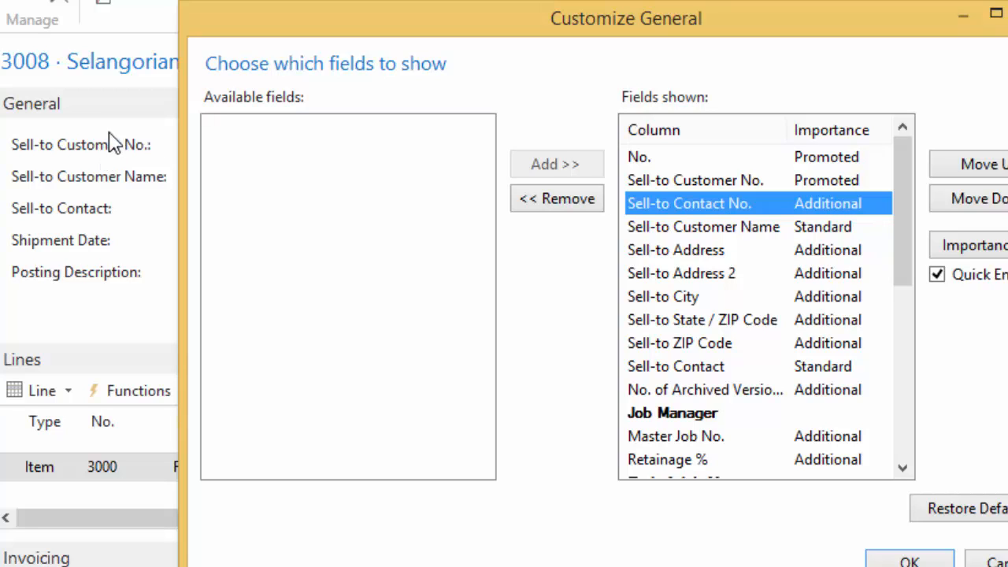
pyautogui.moveTo(126, 113)
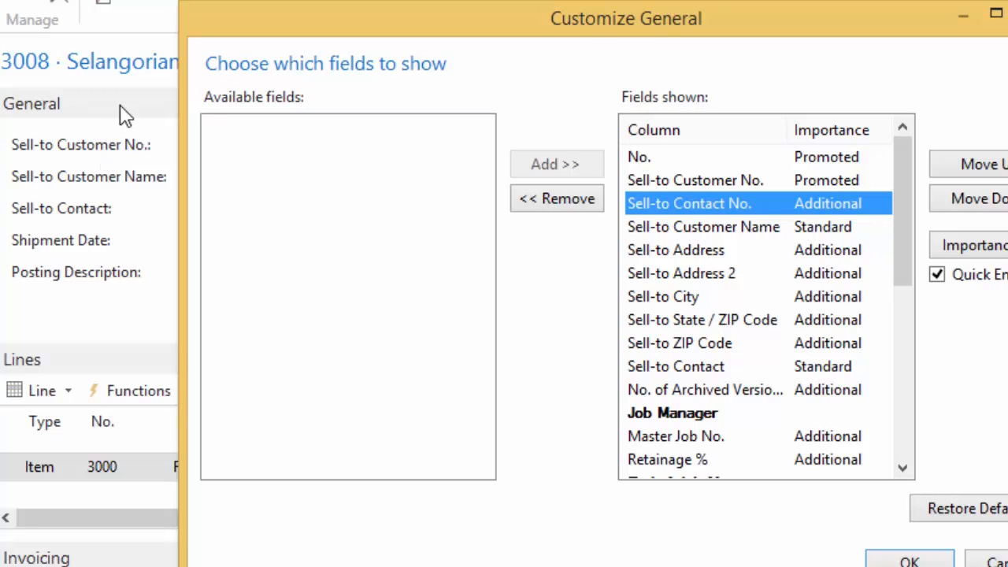
pyautogui.moveTo(100, 180)
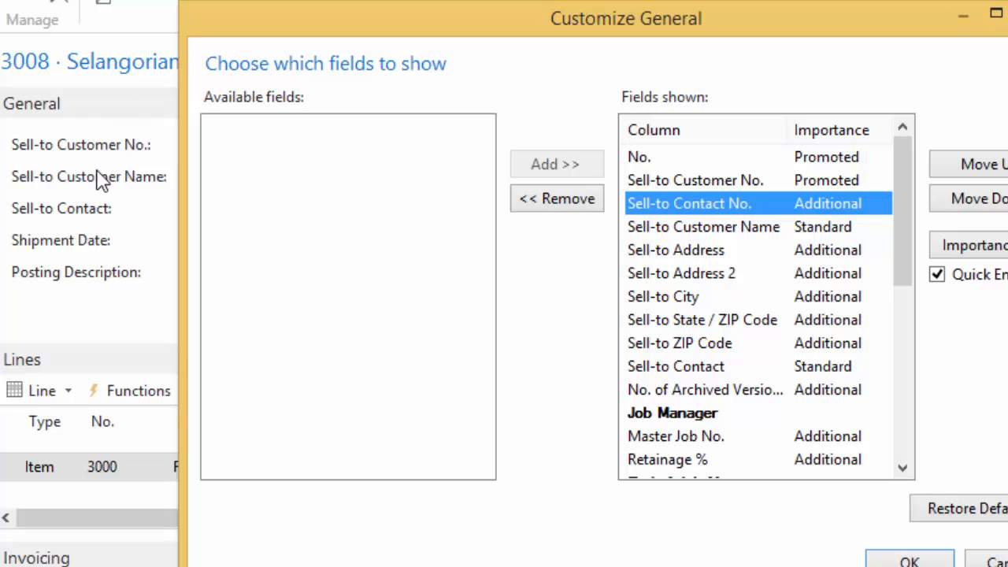
pyautogui.moveTo(79, 217)
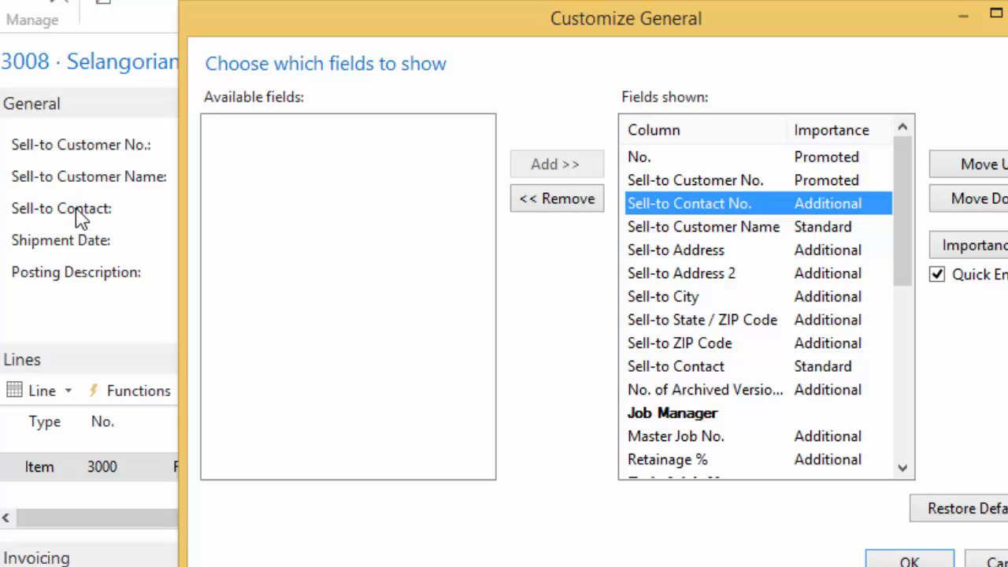
pyautogui.moveTo(62, 189)
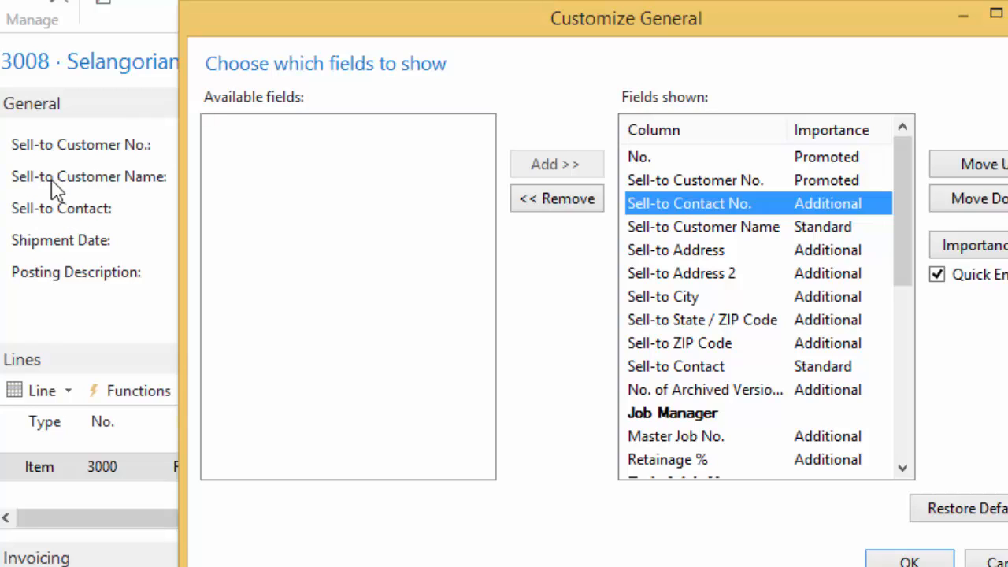
pyautogui.moveTo(186, 192)
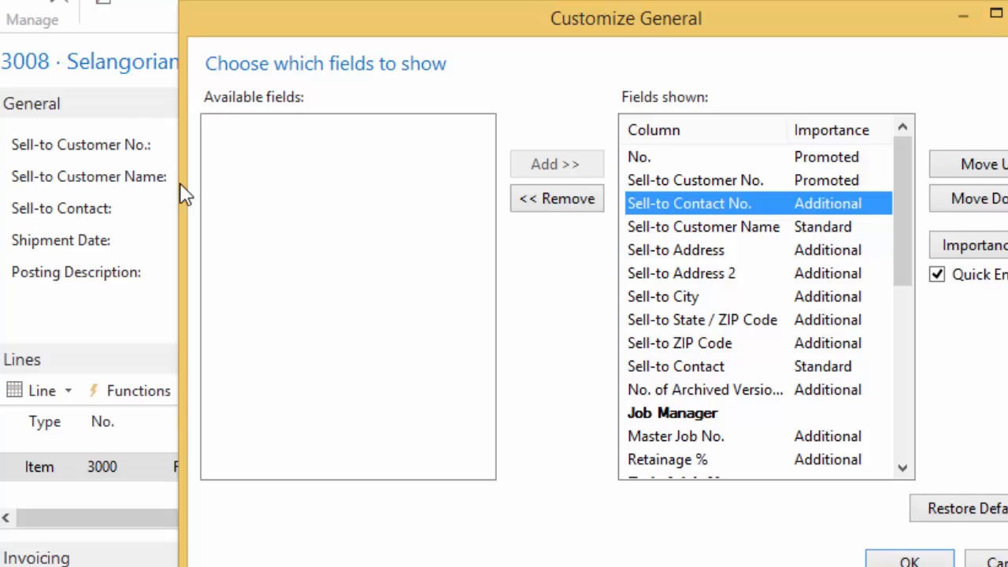
pyautogui.moveTo(717, 287)
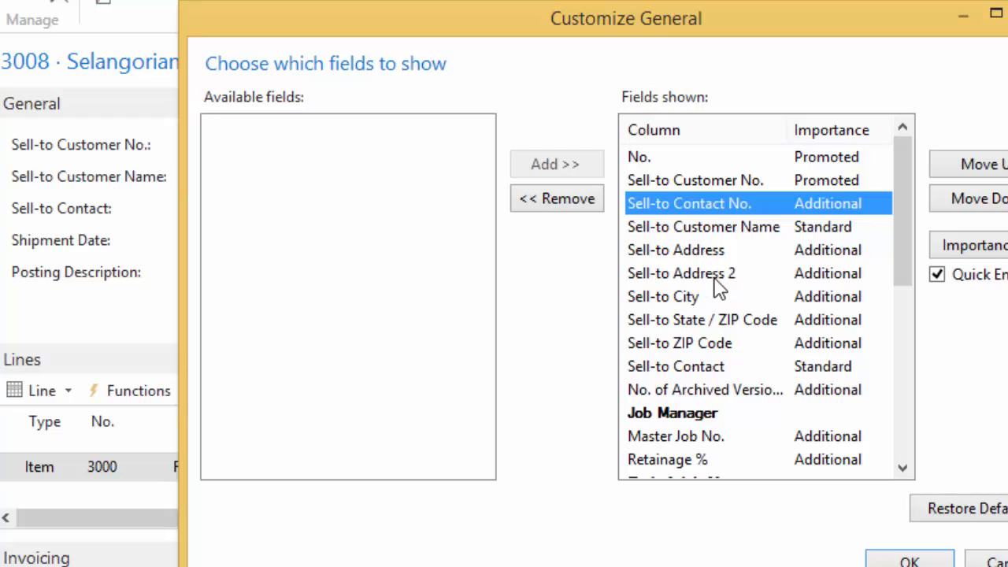
pyautogui.moveTo(671, 325)
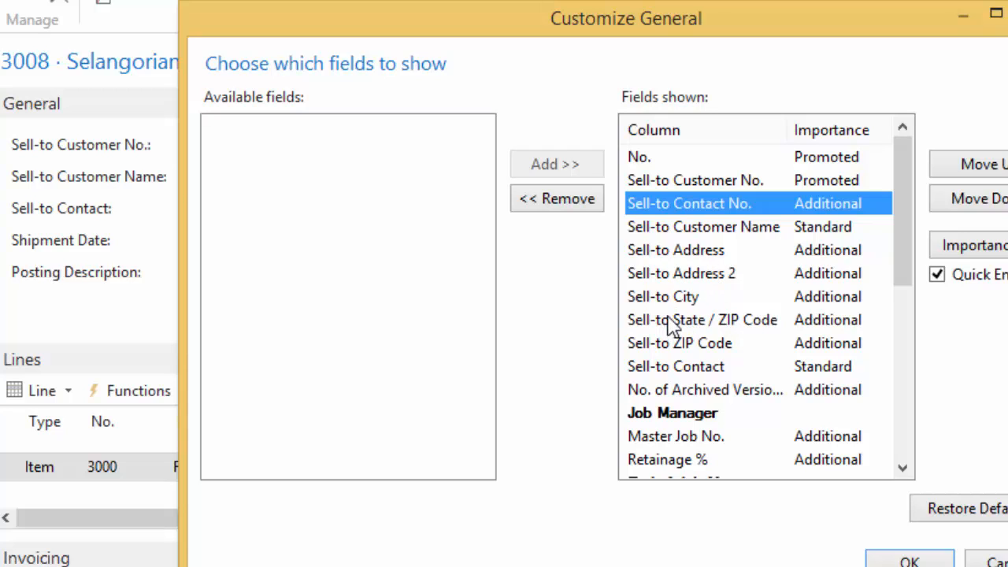
pyautogui.moveTo(95, 243)
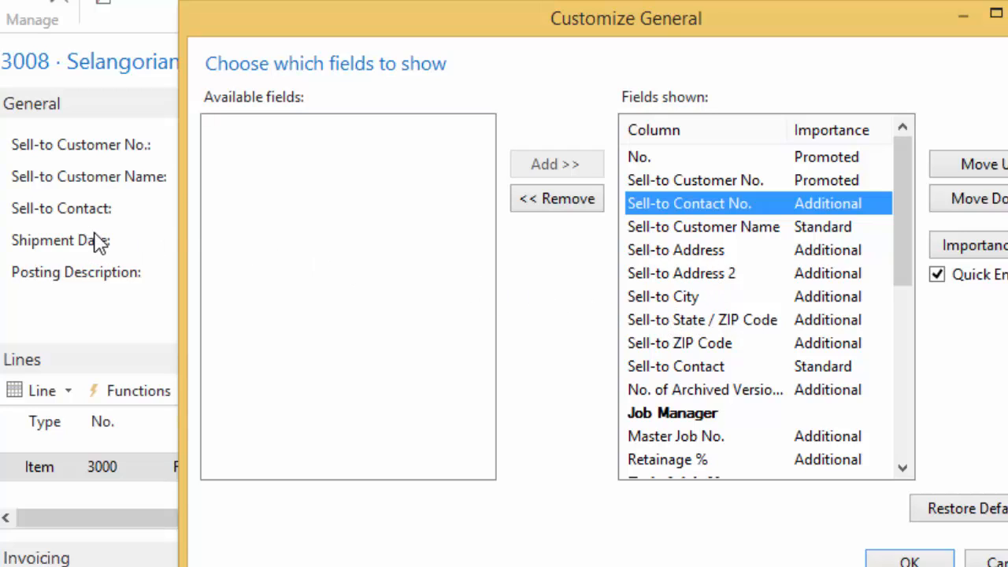
pyautogui.moveTo(118, 243)
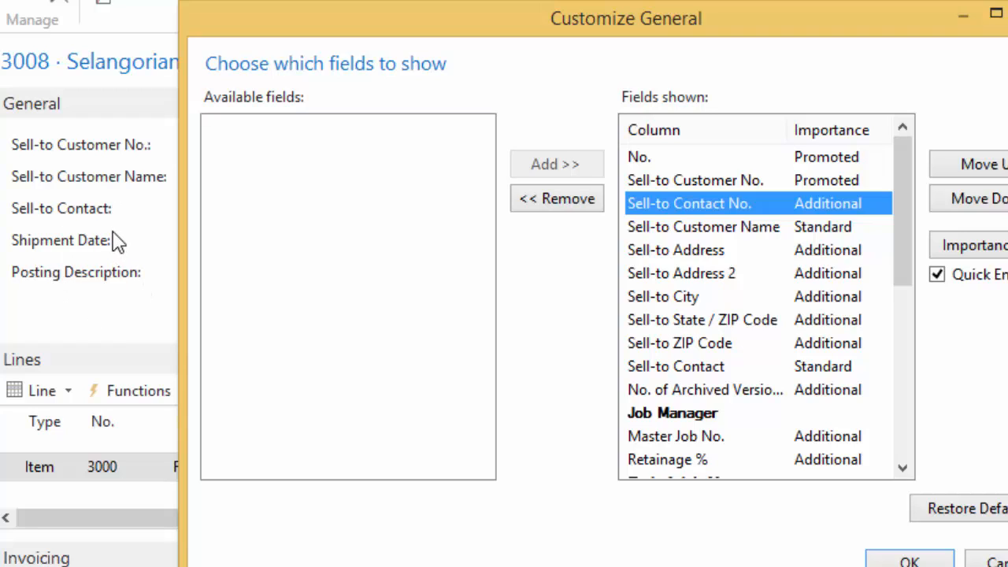
pyautogui.moveTo(125, 228)
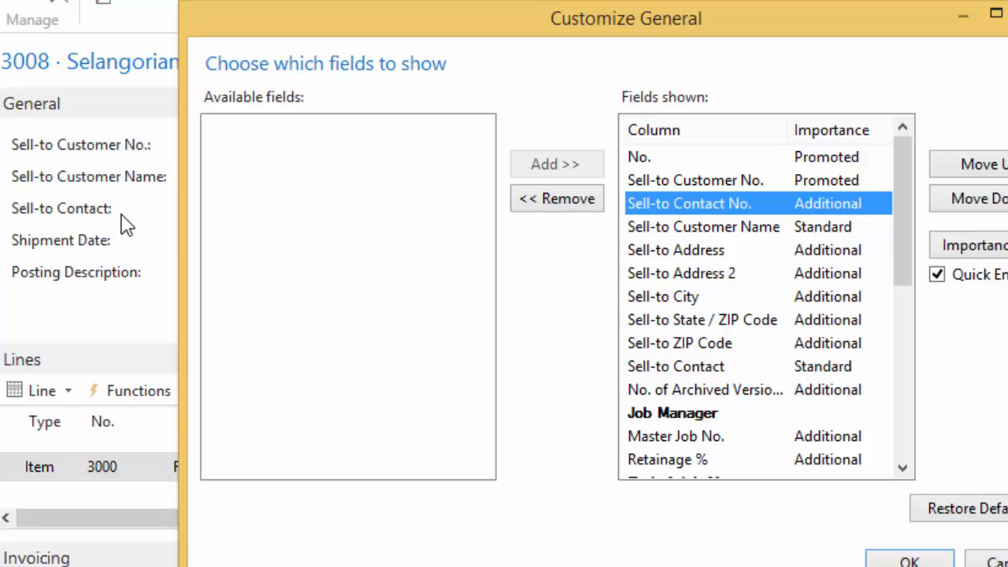
pyautogui.moveTo(129, 215)
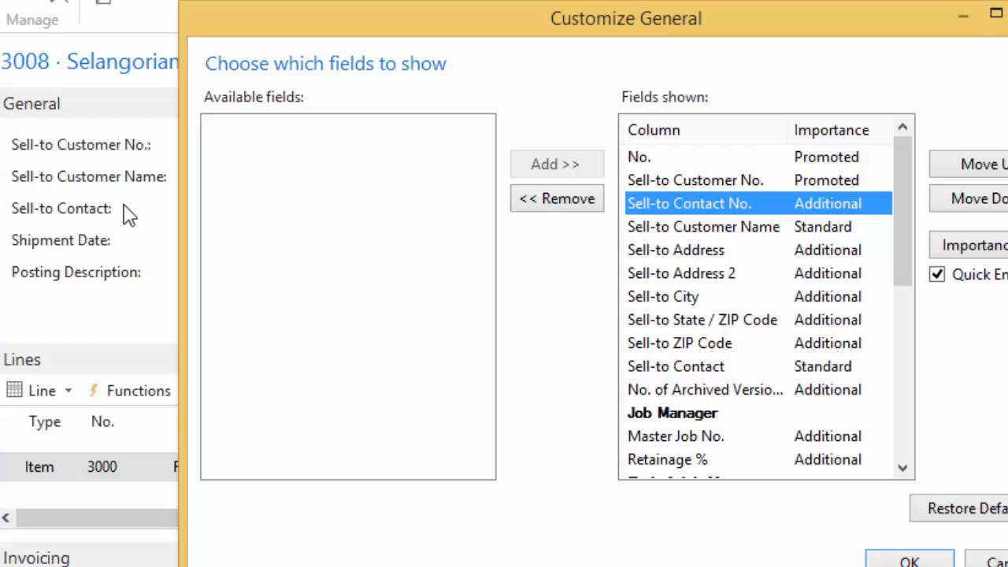
pyautogui.moveTo(140, 213)
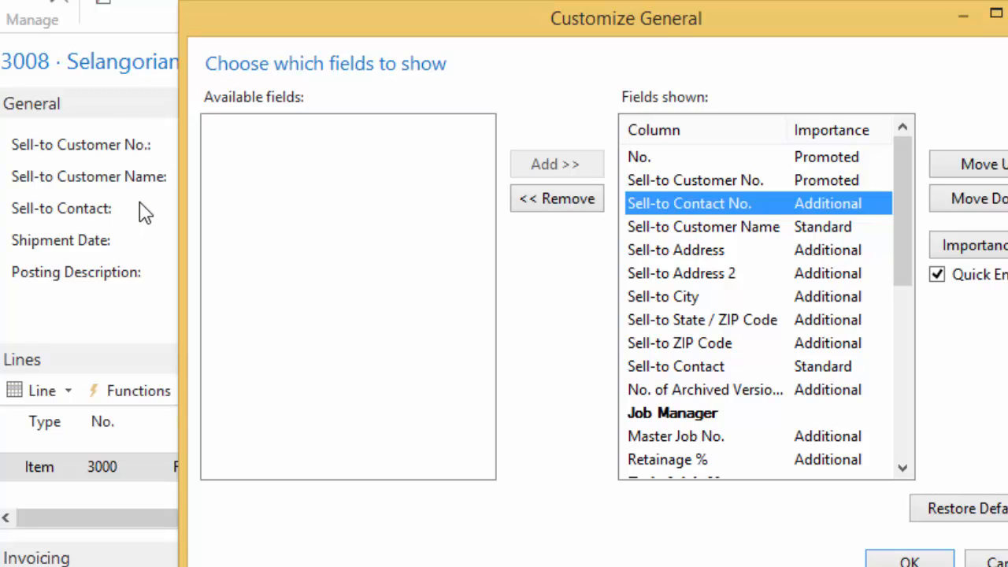
pyautogui.moveTo(71, 240)
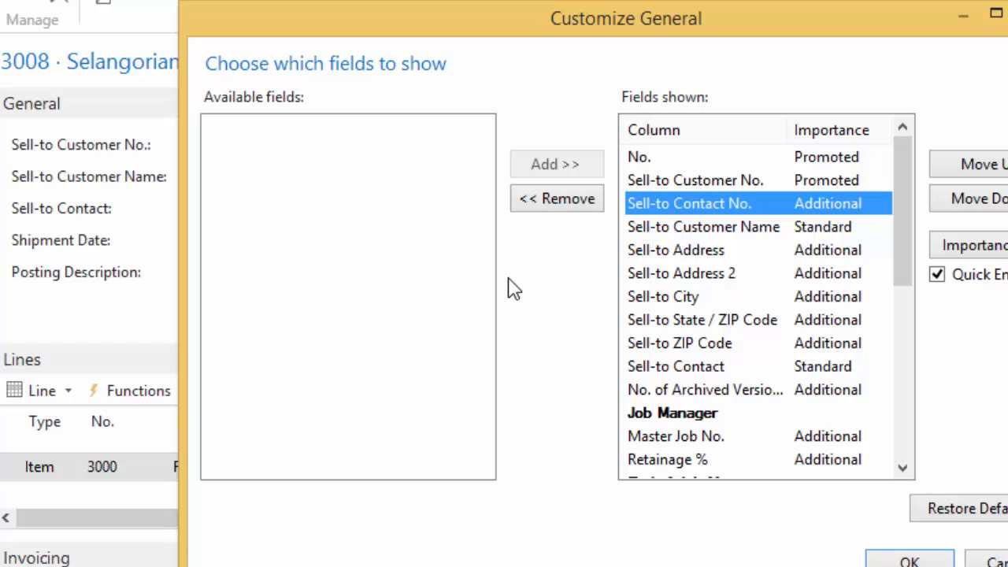
pyautogui.moveTo(559, 281)
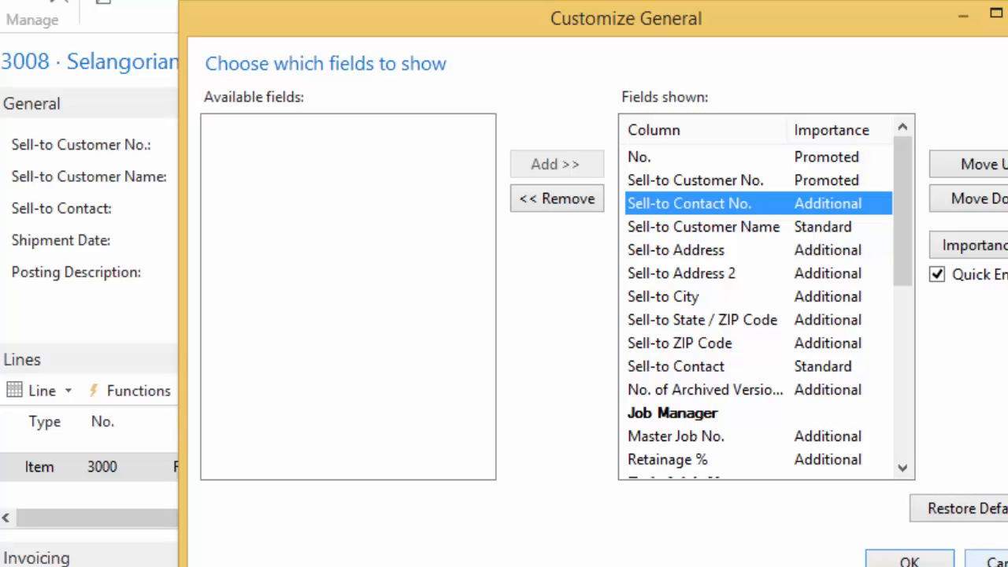
pyautogui.moveTo(974, 246)
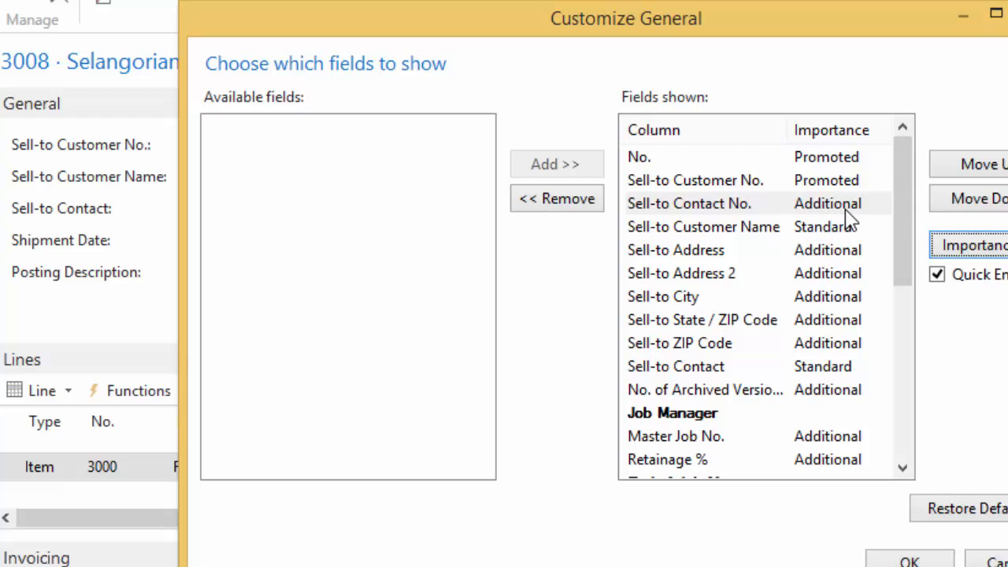
pyautogui.moveTo(852, 221)
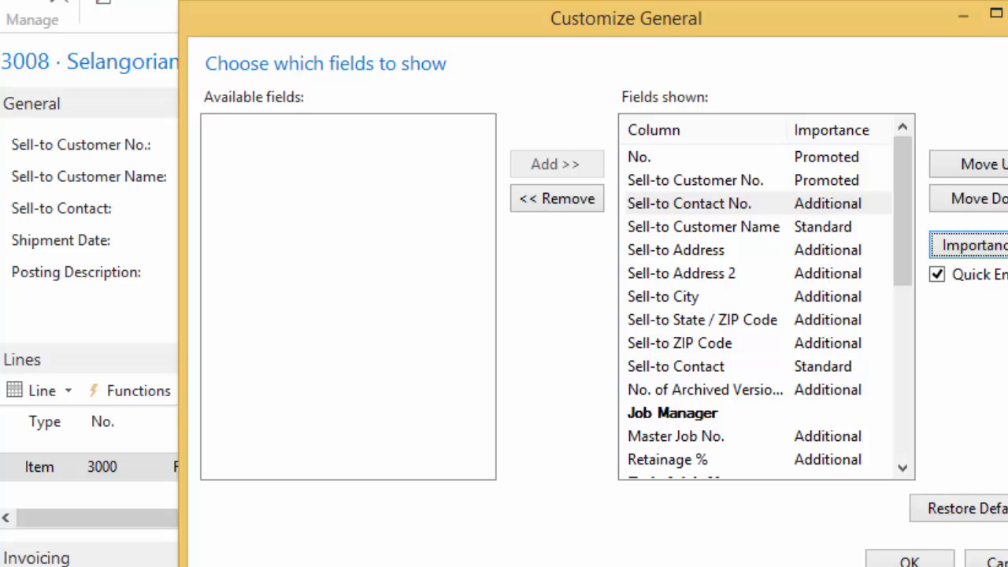
pyautogui.click(972, 246)
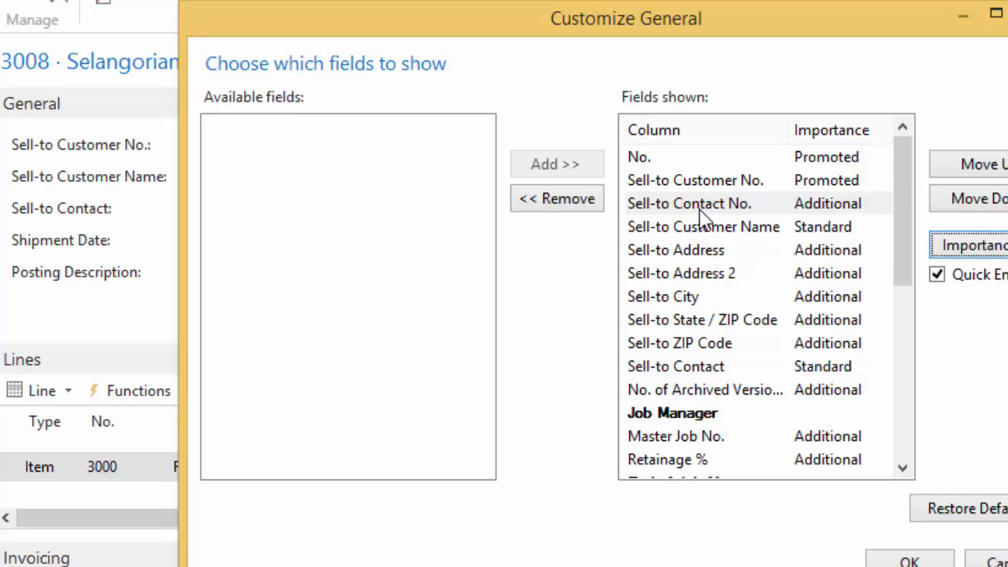
pyautogui.moveTo(702, 290)
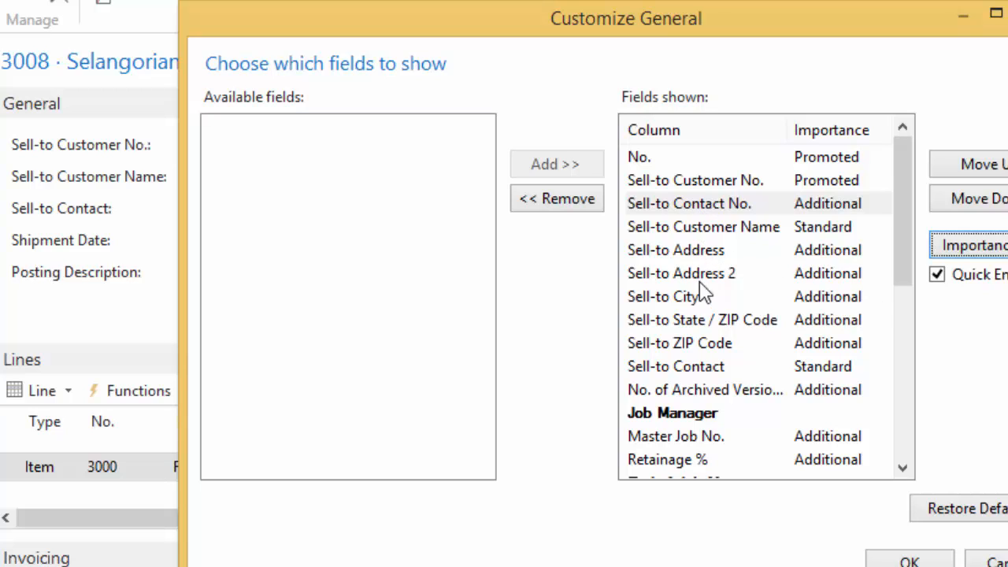
# Move Sell-to Contact higher in the General fields and apply the layout
pyautogui.click(676, 365)
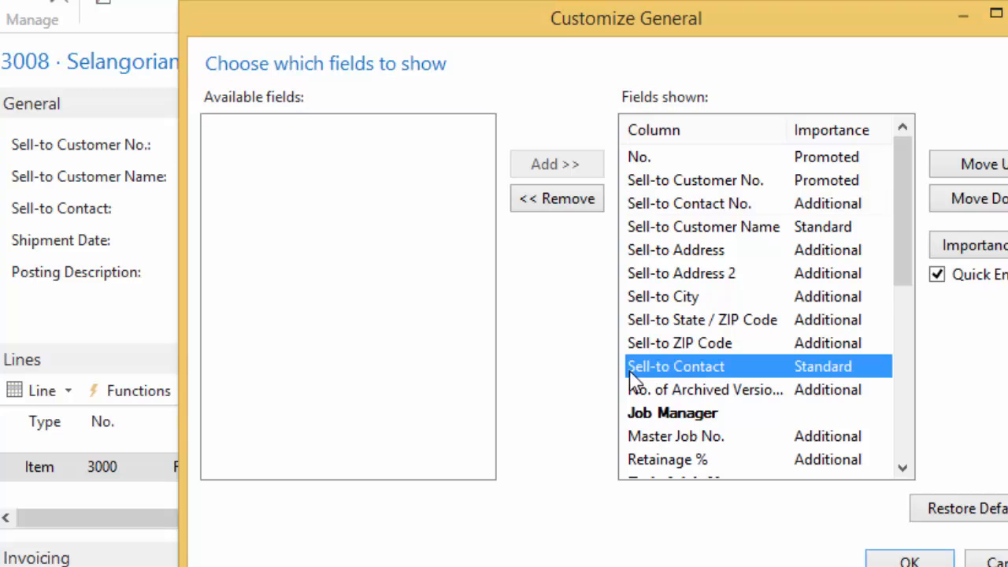
pyautogui.moveTo(66, 239)
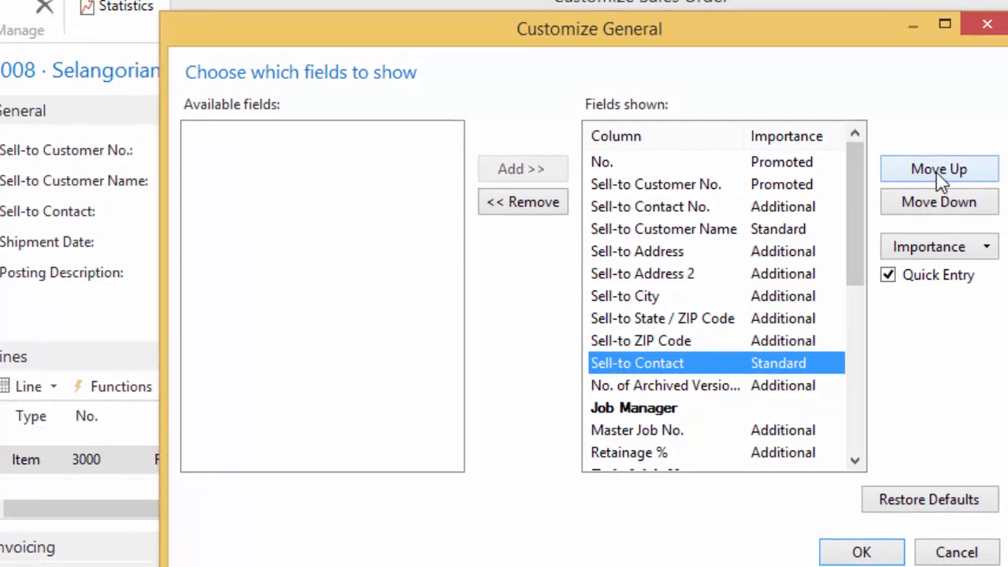
pyautogui.click(939, 168)
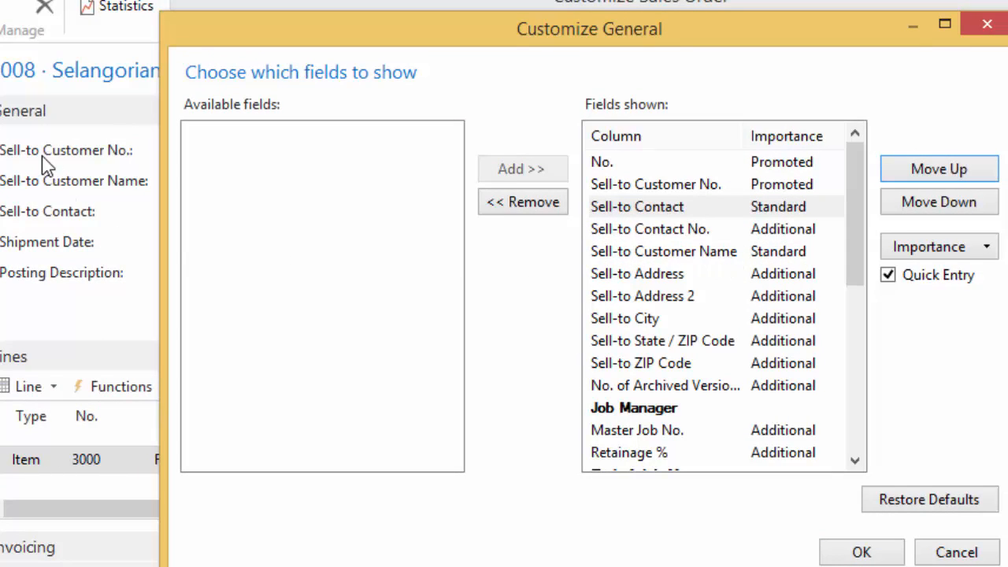
pyautogui.moveTo(132, 196)
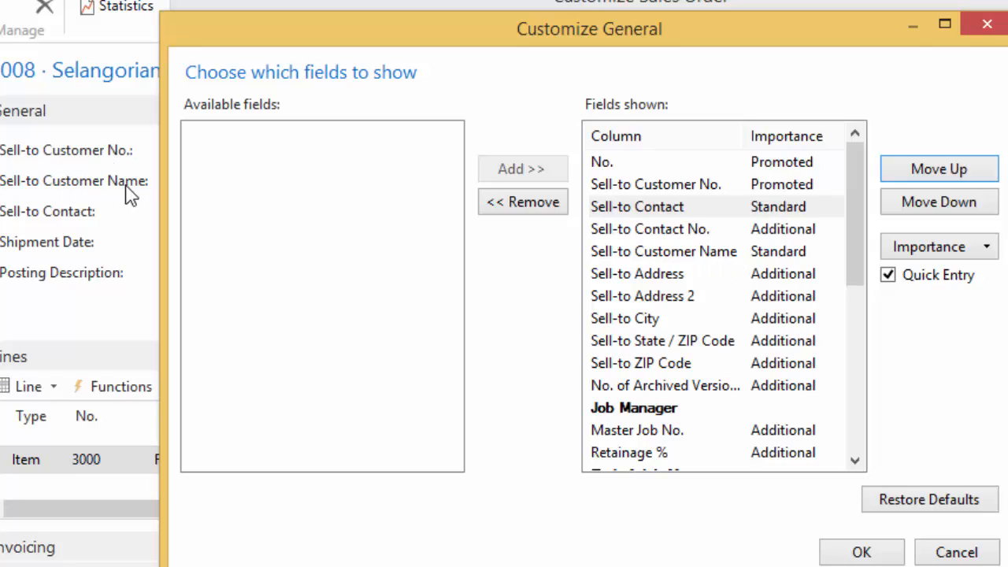
pyautogui.moveTo(118, 224)
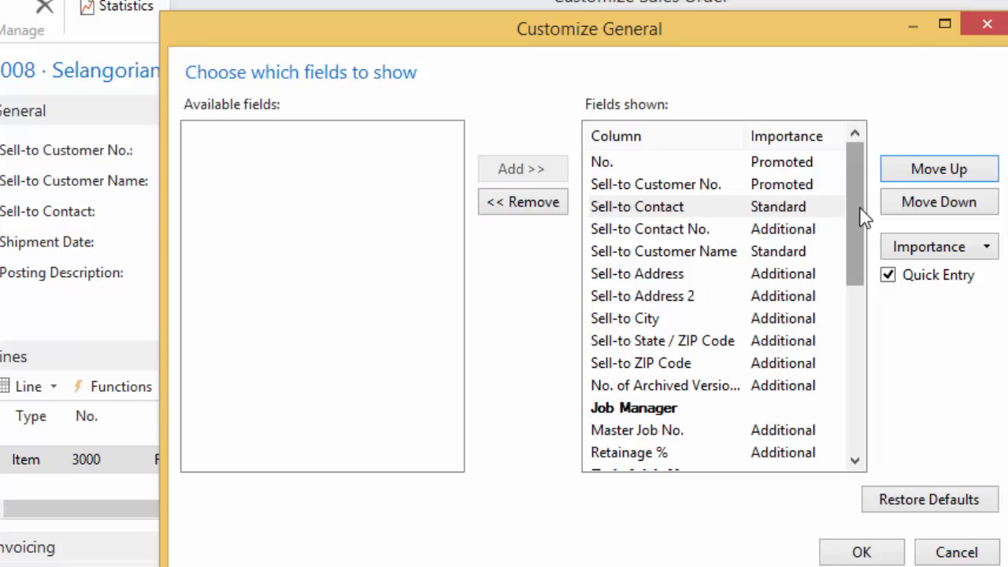
pyautogui.moveTo(39, 221)
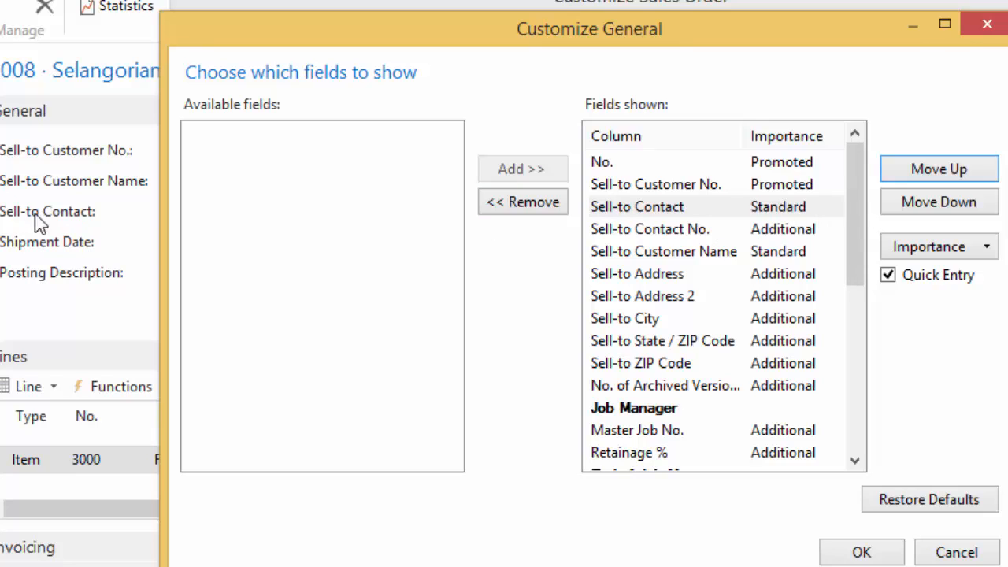
pyautogui.moveTo(47, 227)
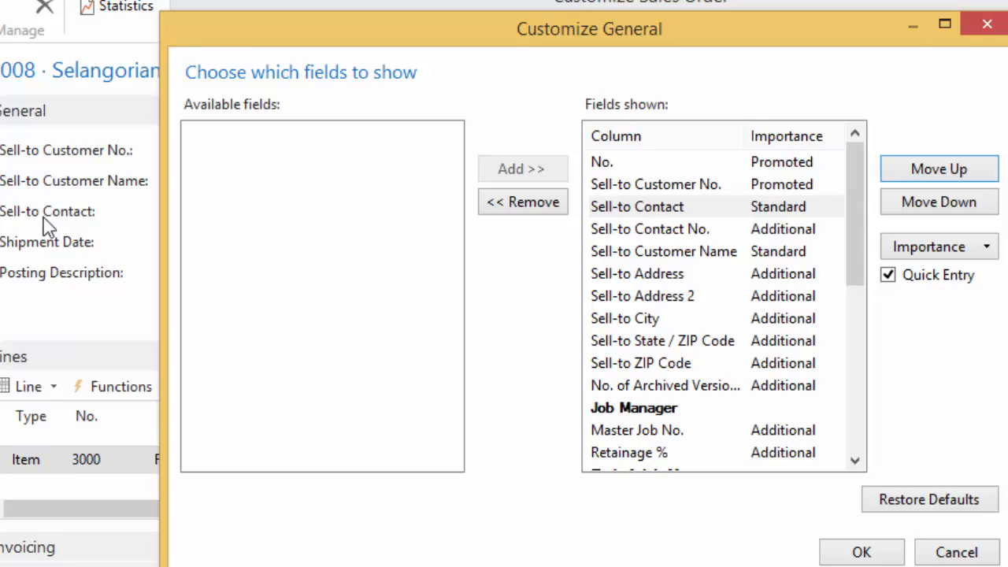
pyautogui.moveTo(55, 221)
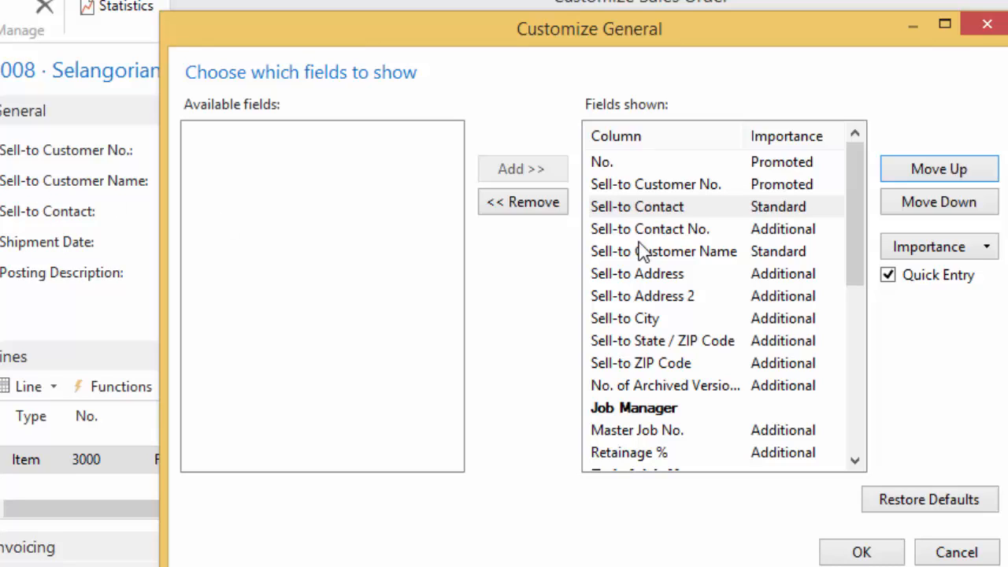
pyautogui.moveTo(780, 264)
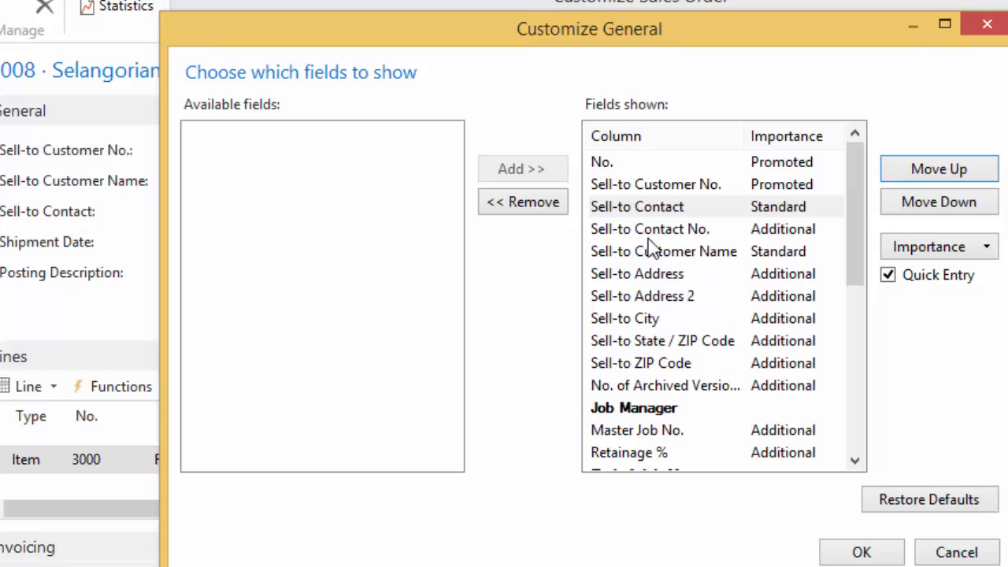
pyautogui.moveTo(706, 318)
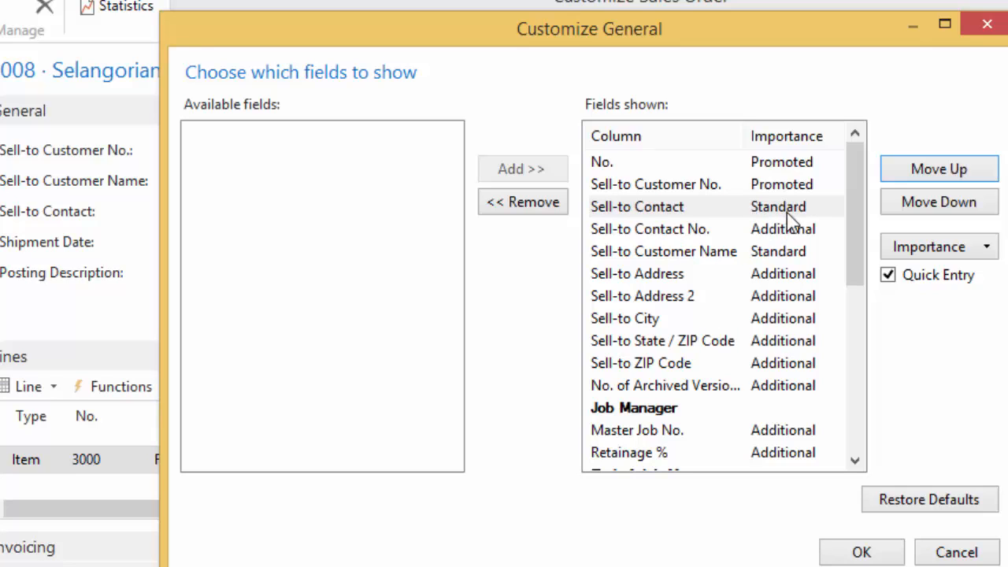
pyautogui.moveTo(905, 451)
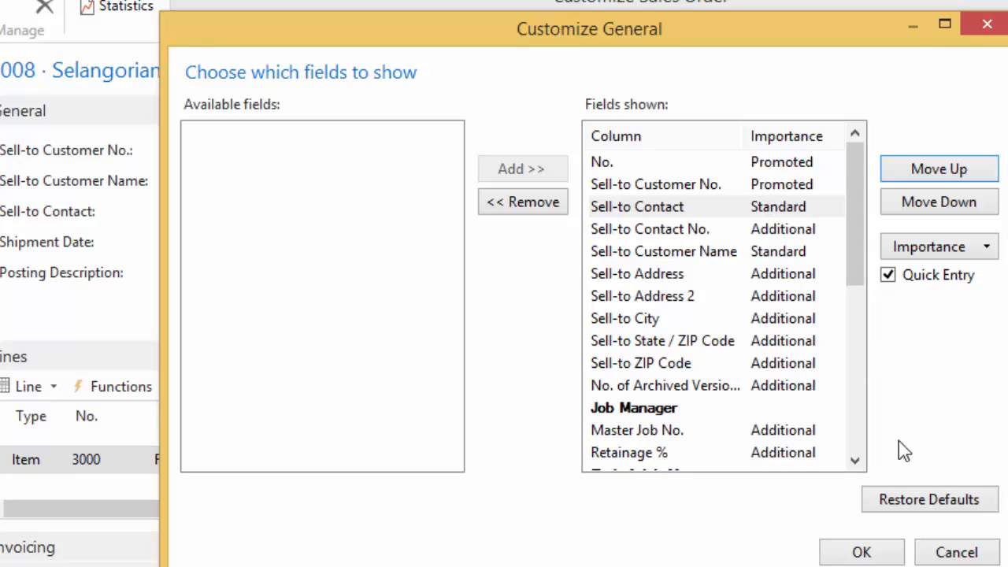
pyautogui.moveTo(49, 219)
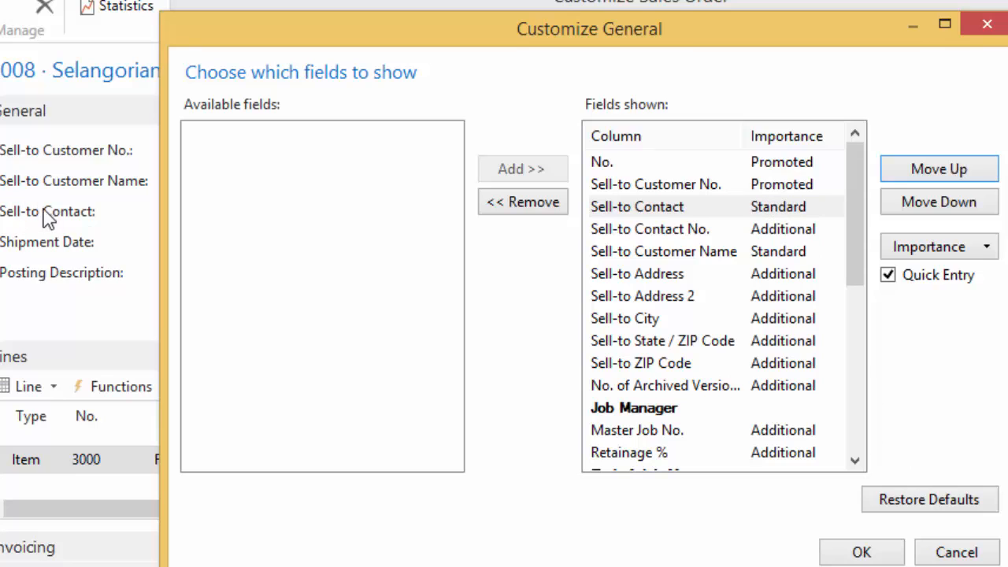
pyautogui.moveTo(833, 315)
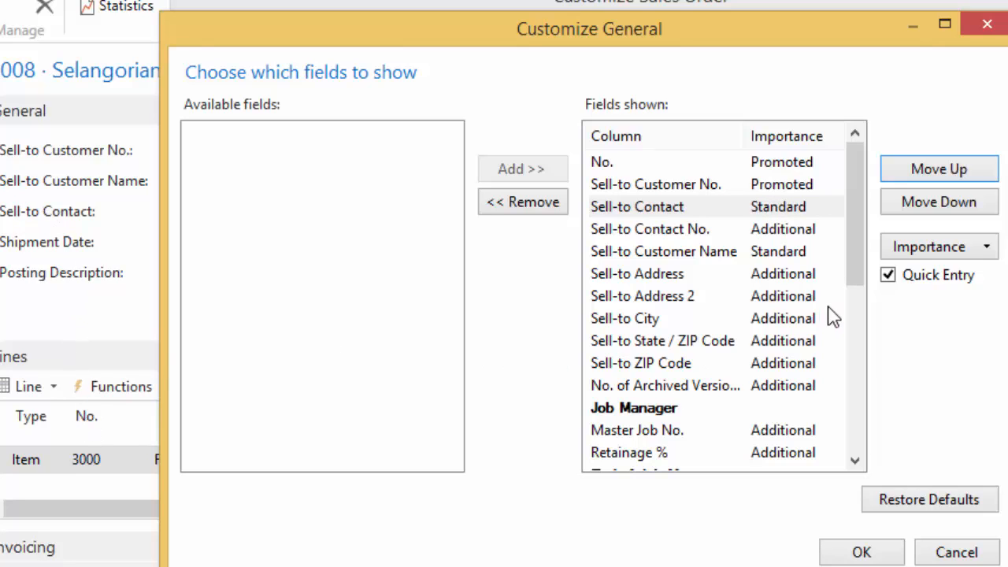
pyautogui.moveTo(726, 243)
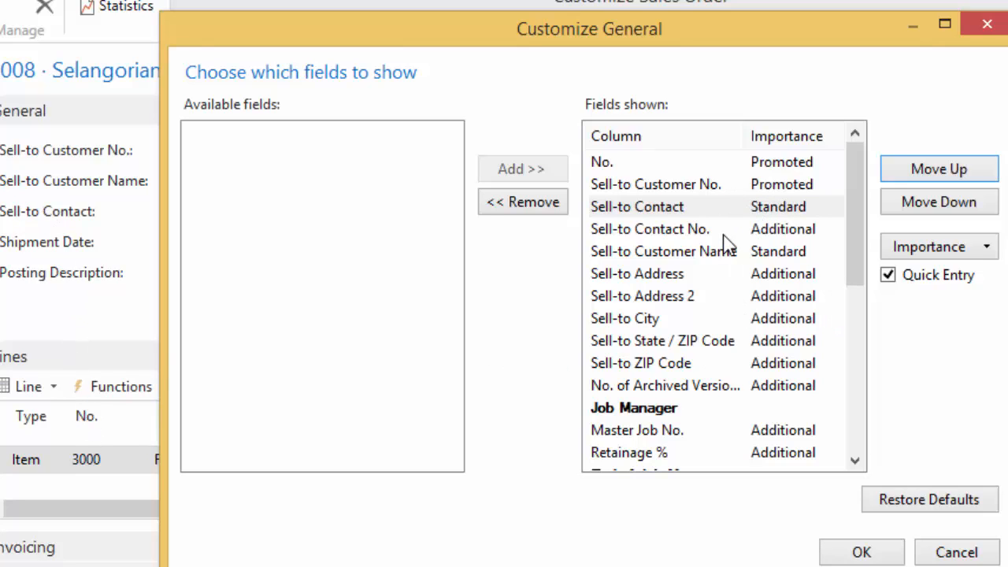
pyautogui.moveTo(85, 228)
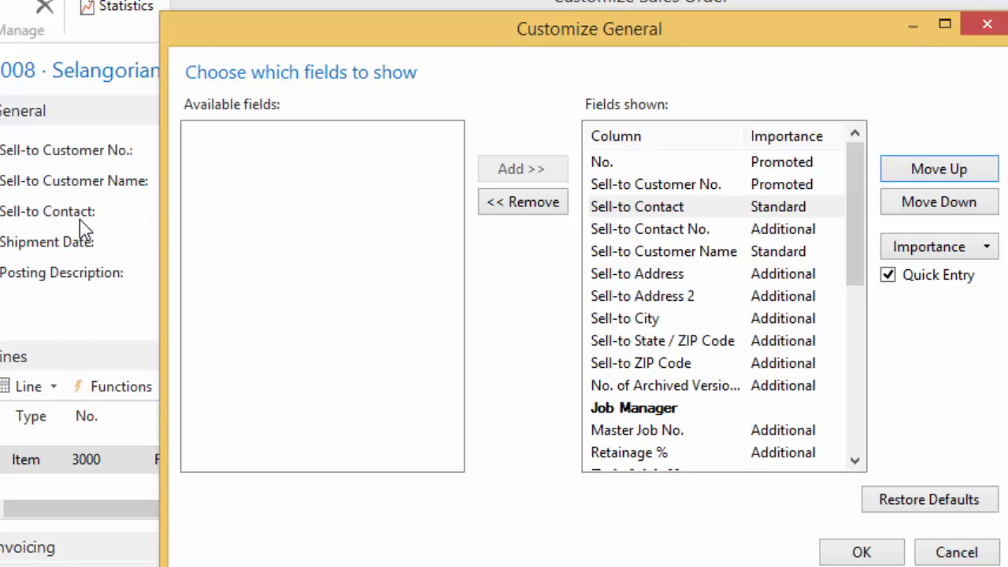
pyautogui.moveTo(854, 350)
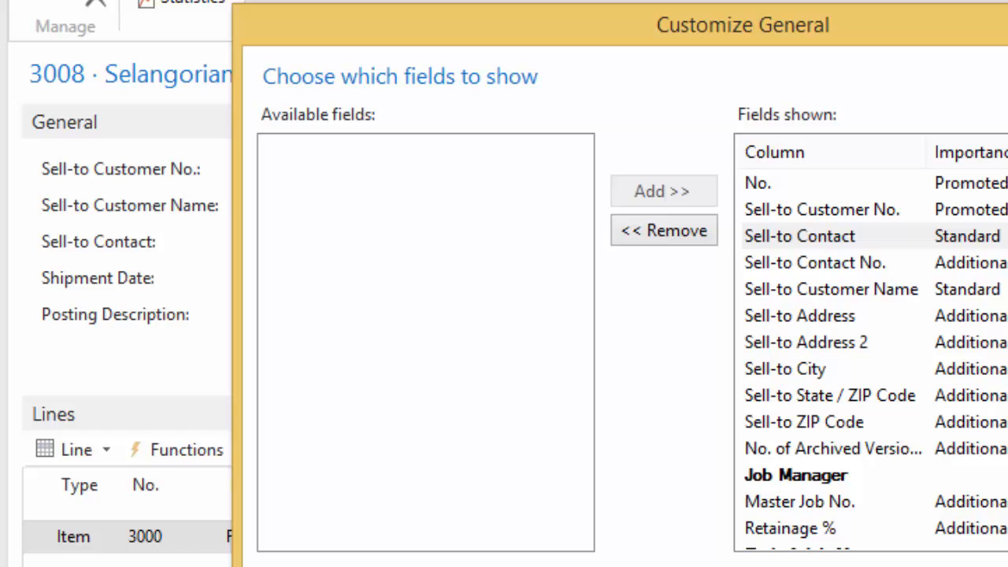
pyautogui.click(319, 85)
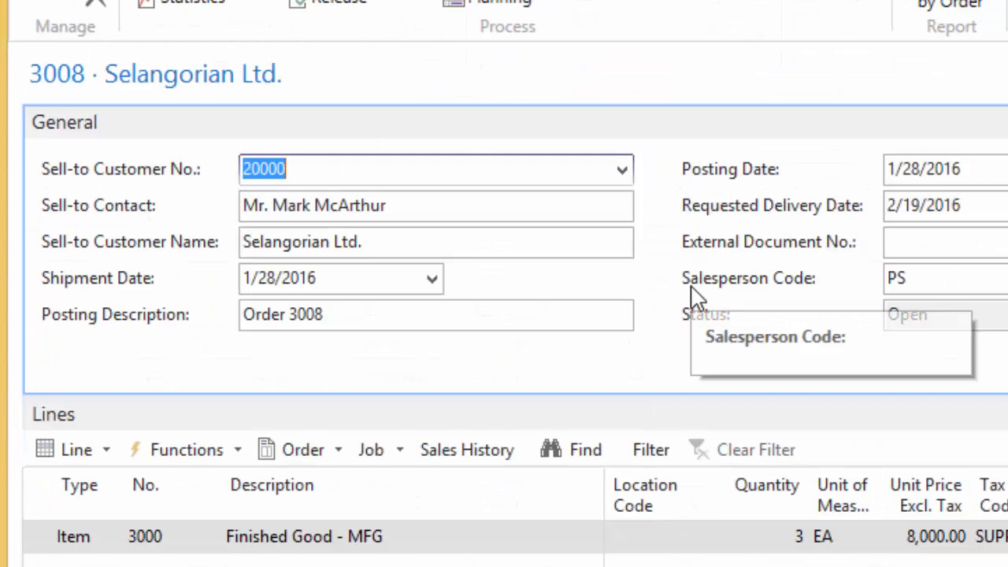
pyautogui.moveTo(160, 185)
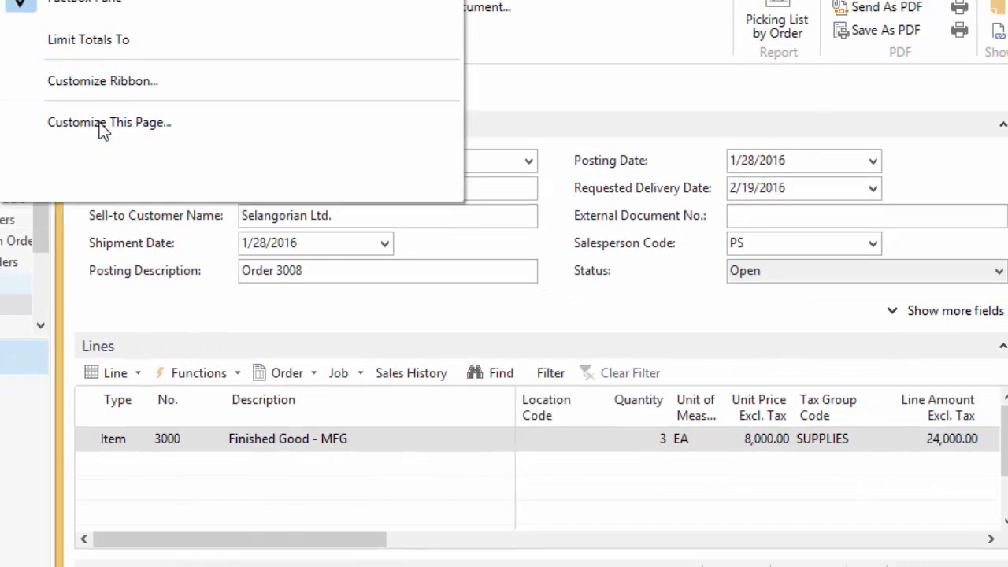
# Move Sell-to Contact below Sell-to ZIP Code in General and save the customization
pyautogui.click(109, 123)
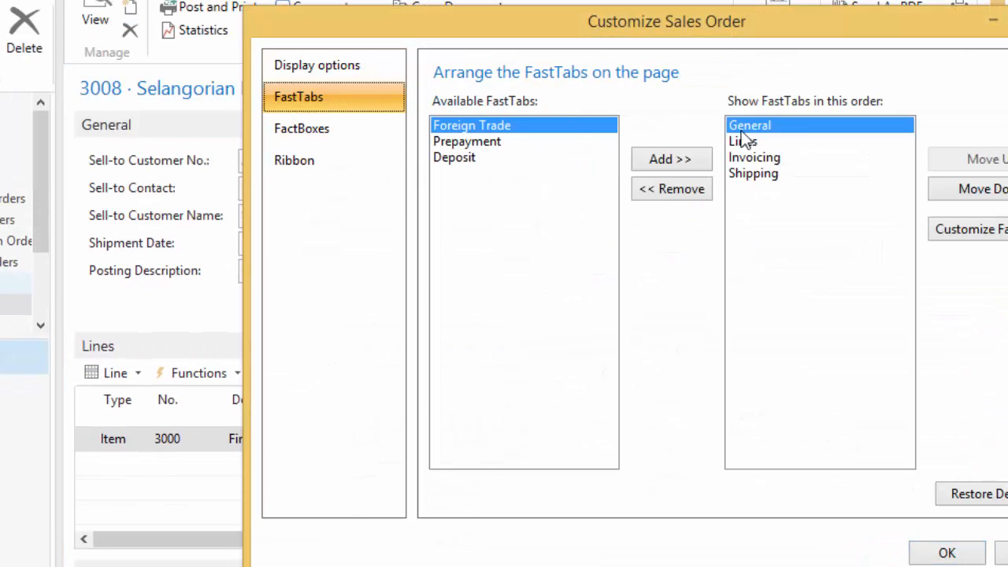
pyautogui.click(971, 228)
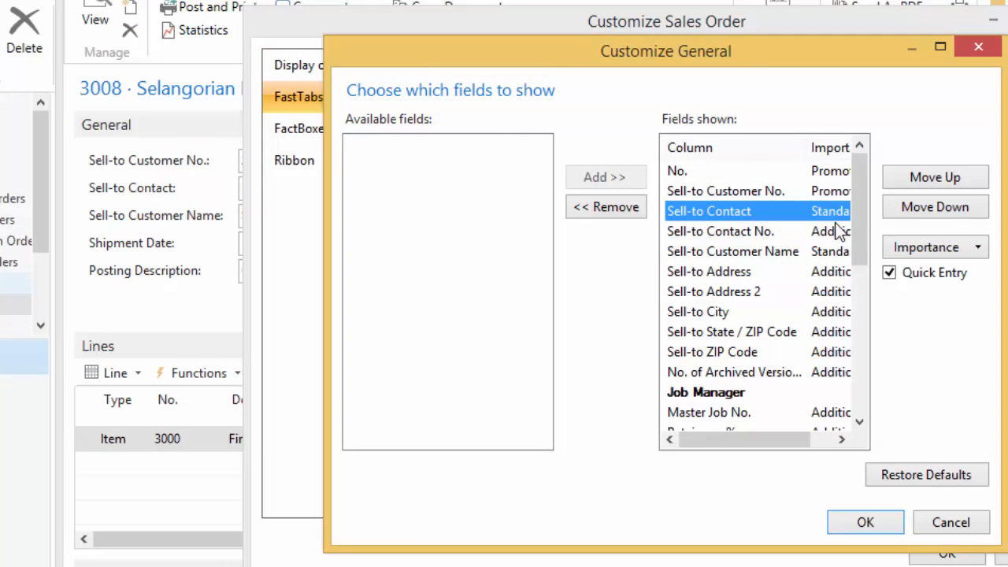
pyautogui.click(936, 207)
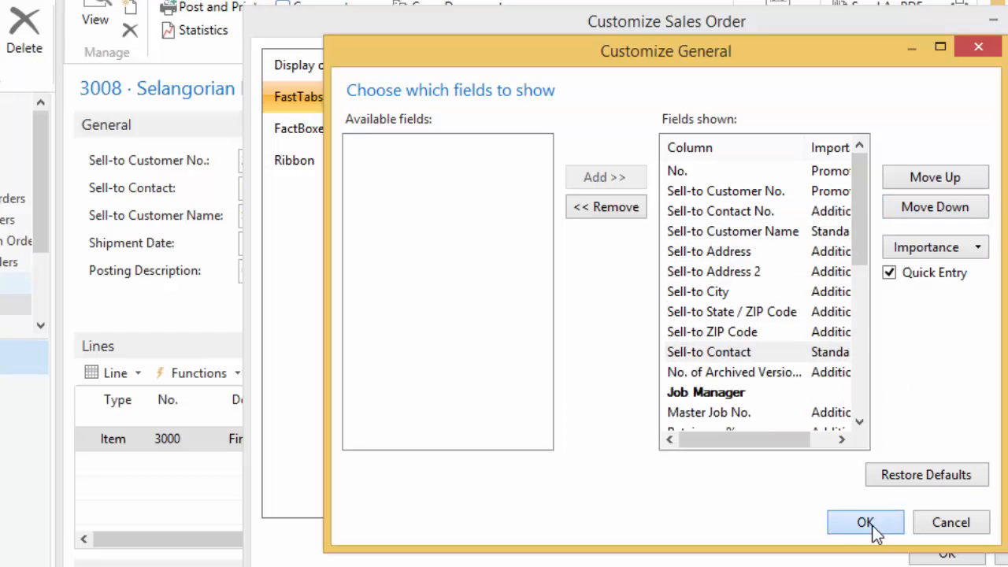
pyautogui.click(865, 523)
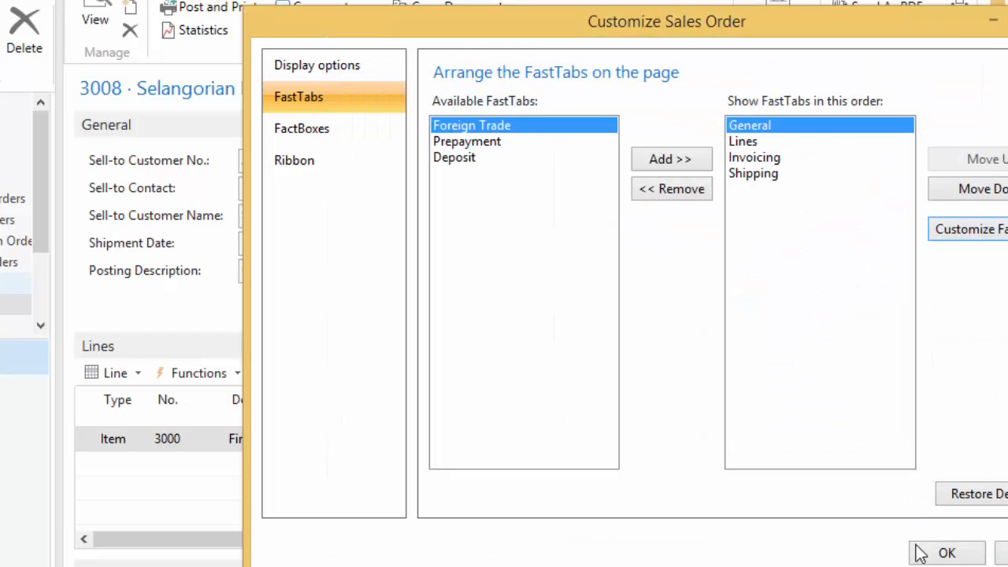
pyautogui.click(947, 551)
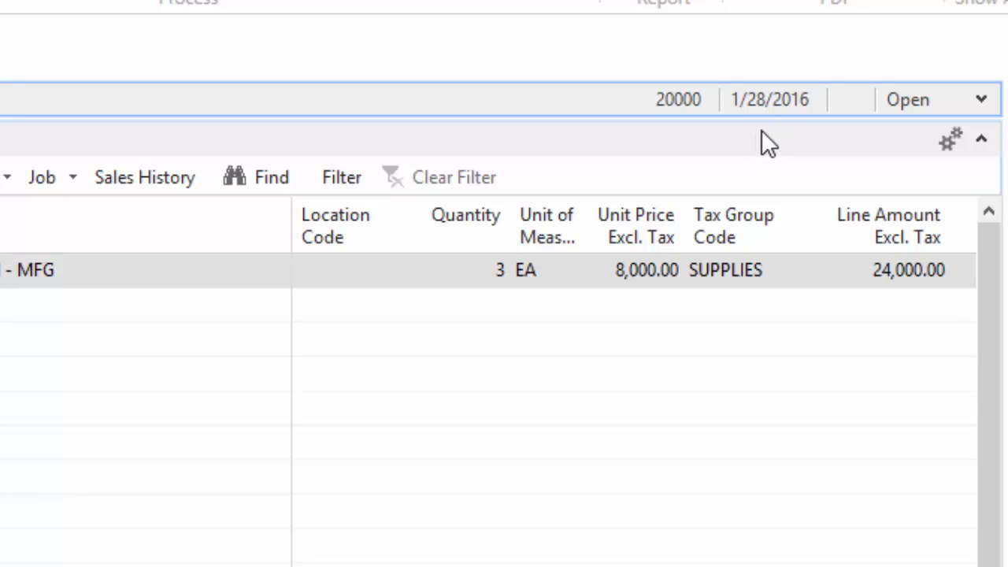
pyautogui.moveTo(769, 99)
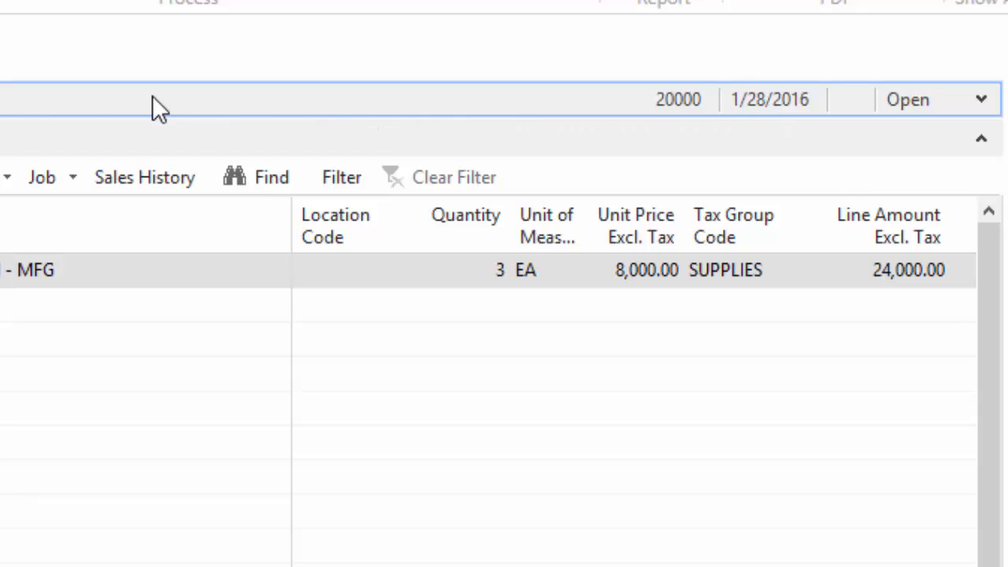
pyautogui.scroll(-3)
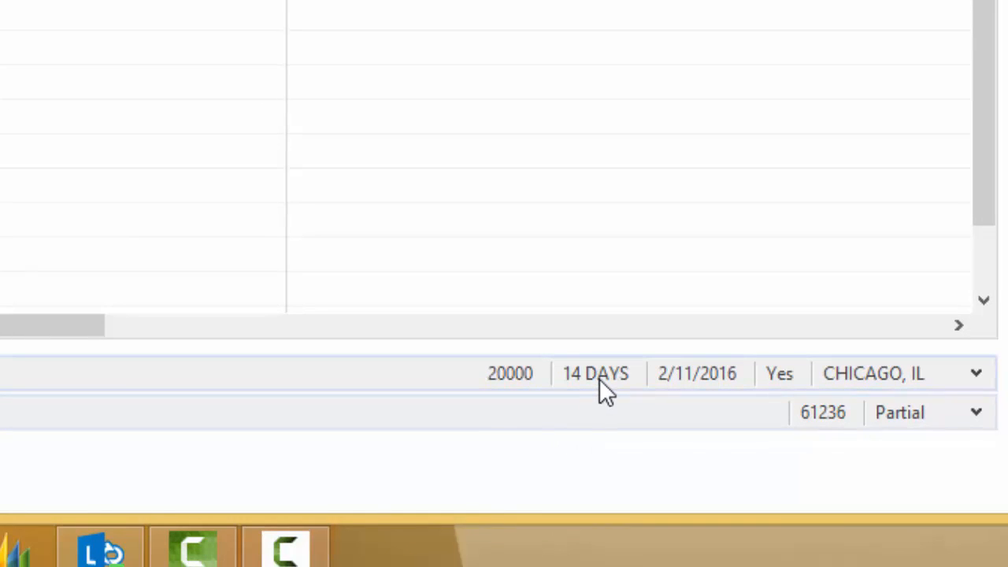
pyautogui.moveTo(596, 372)
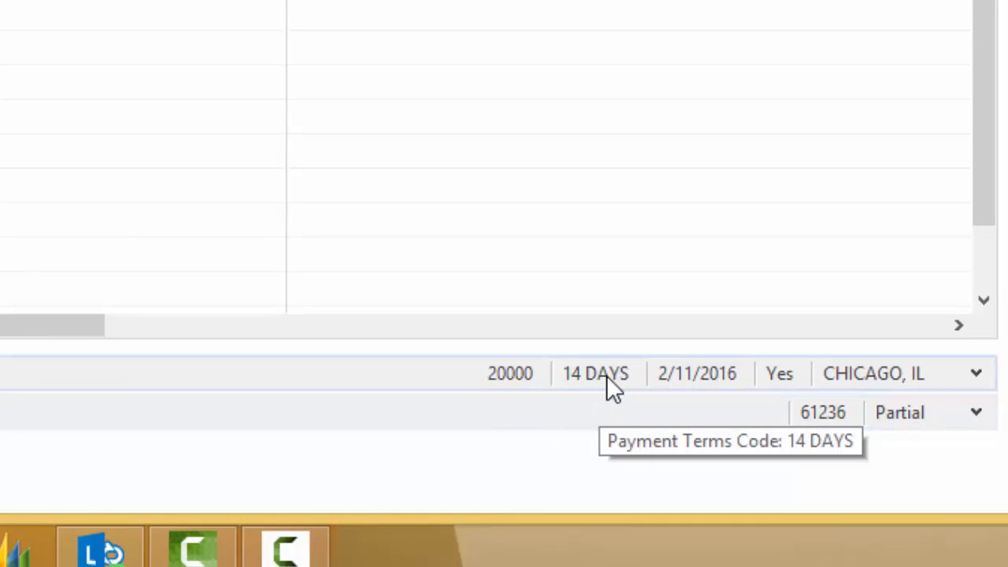
pyautogui.moveTo(697, 383)
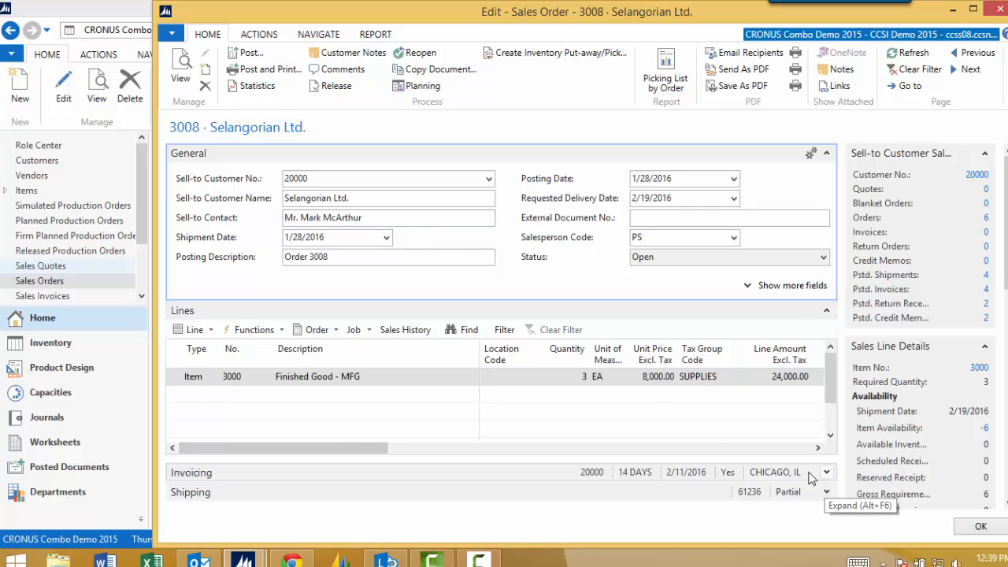
pyautogui.moveTo(504, 476)
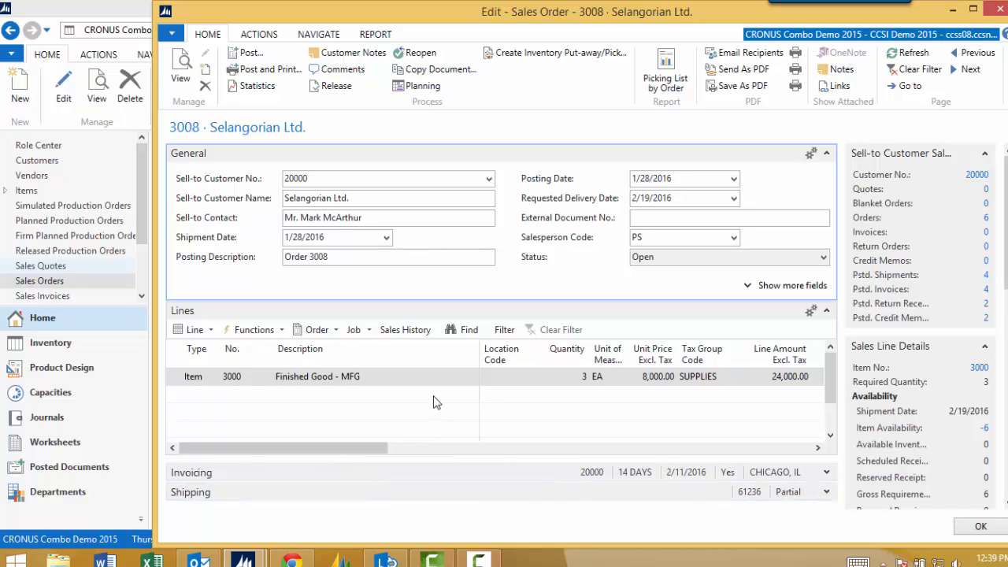
pyautogui.moveTo(454, 388)
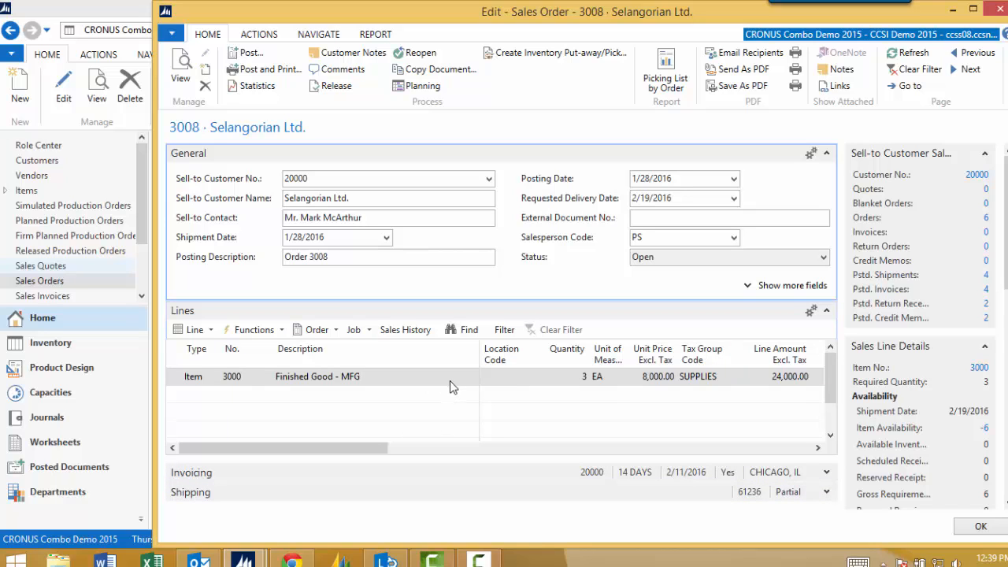
pyautogui.moveTo(513, 510)
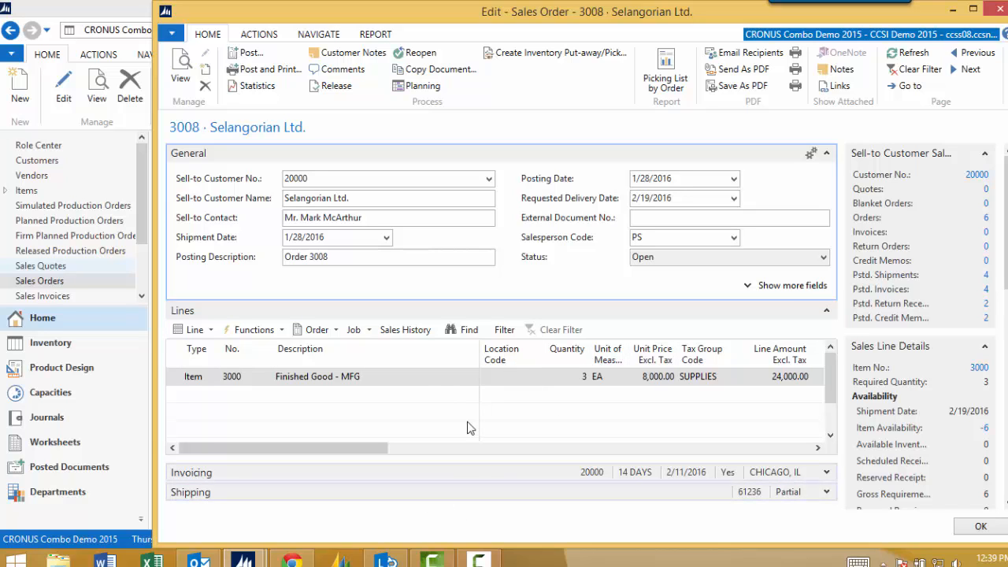
pyautogui.moveTo(517, 233)
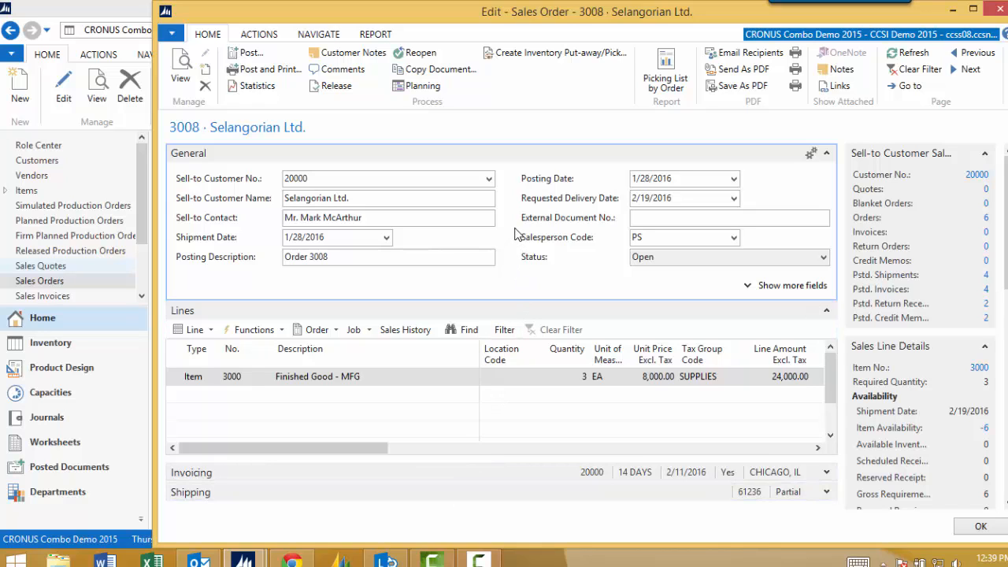
pyautogui.moveTo(480, 299)
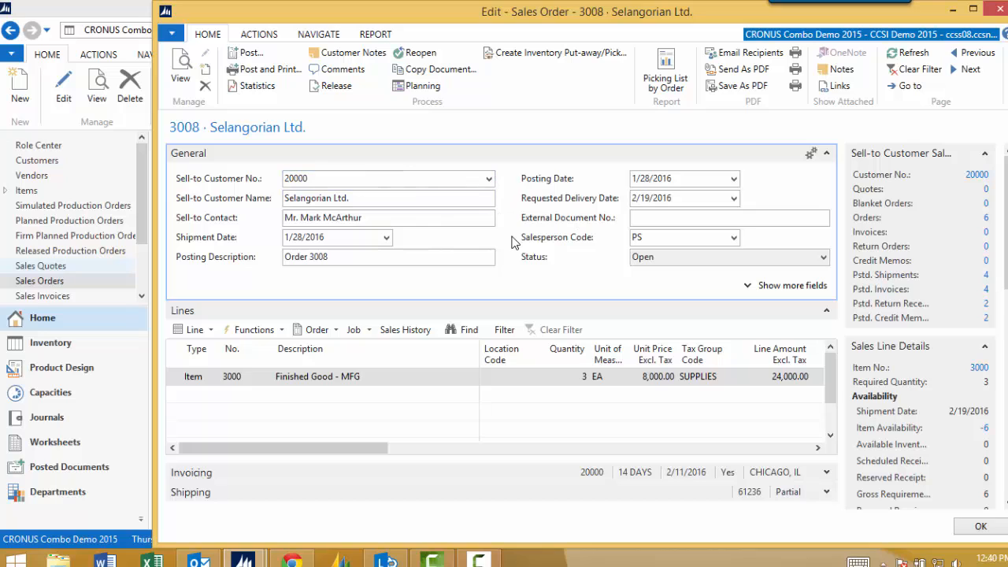
pyautogui.moveTo(507, 238)
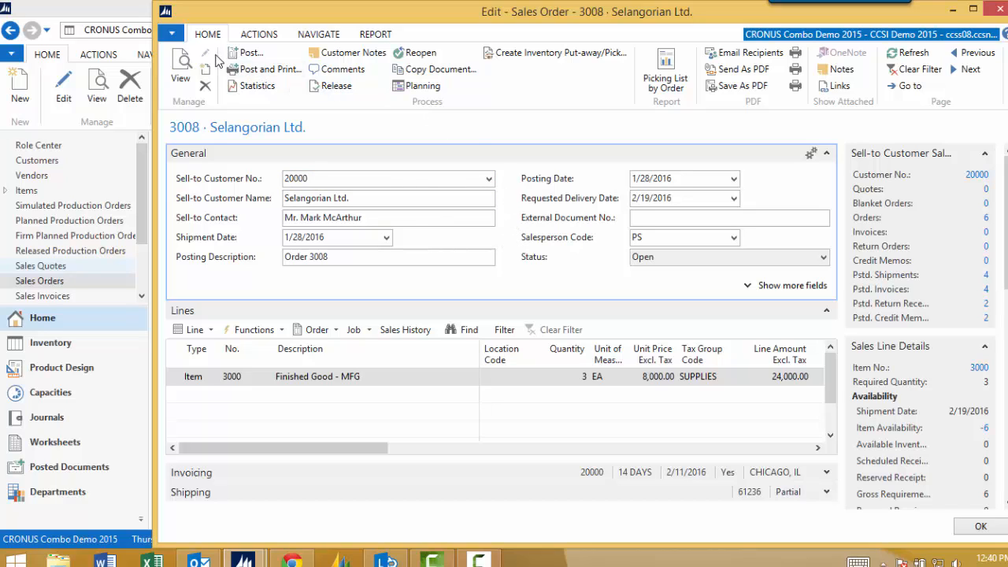
pyautogui.moveTo(574, 99)
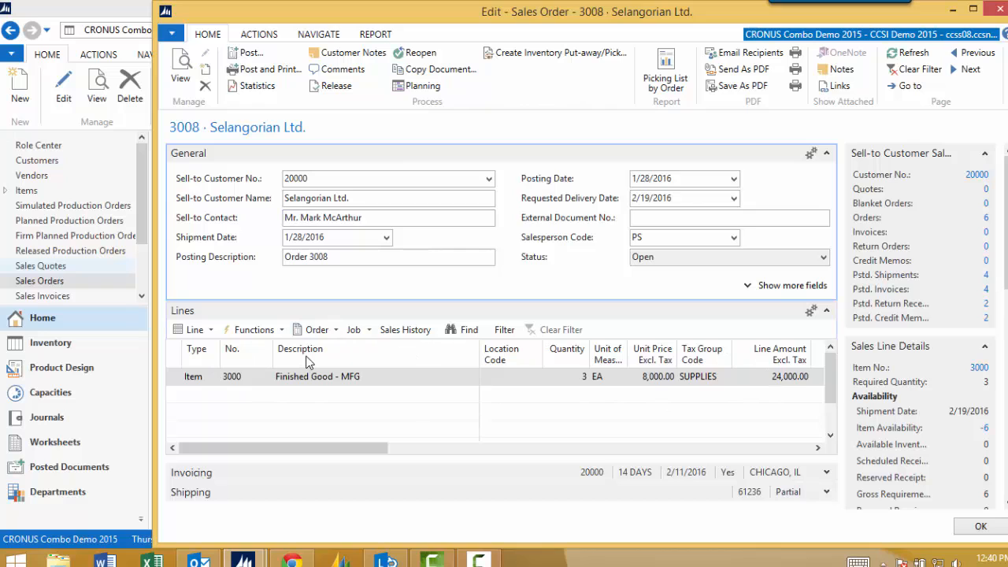
pyautogui.moveTo(407, 329)
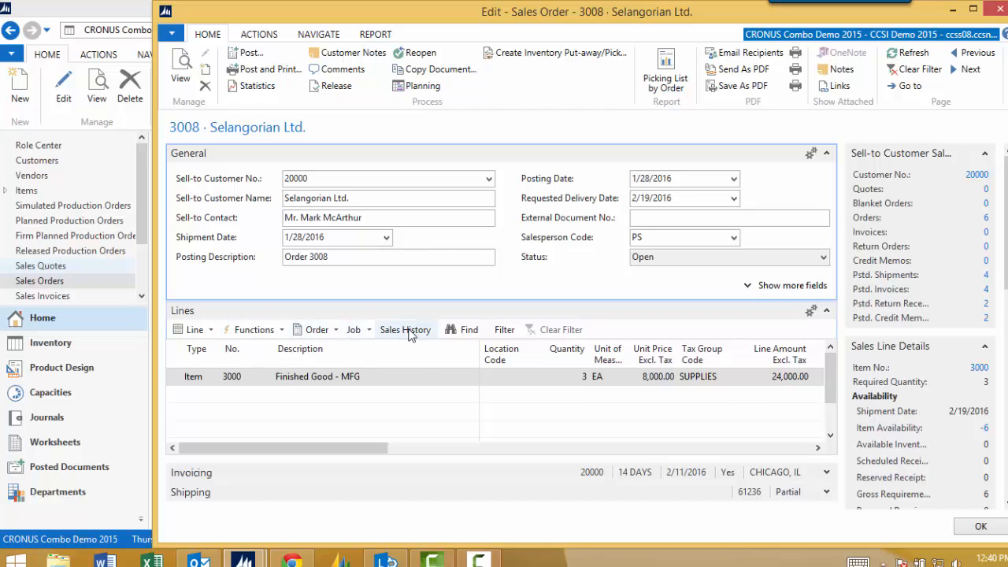
pyautogui.moveTo(406, 329)
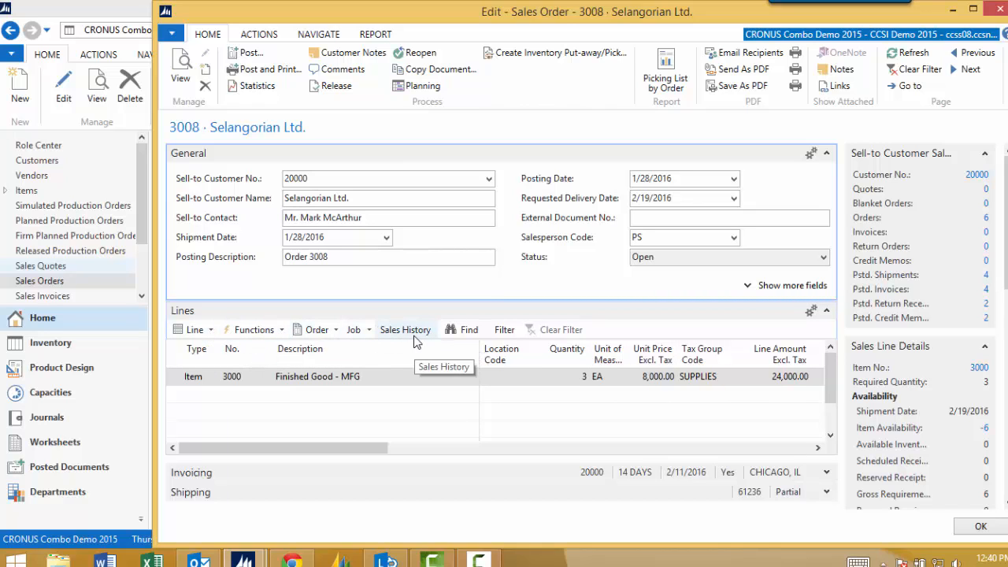
pyautogui.moveTo(581, 288)
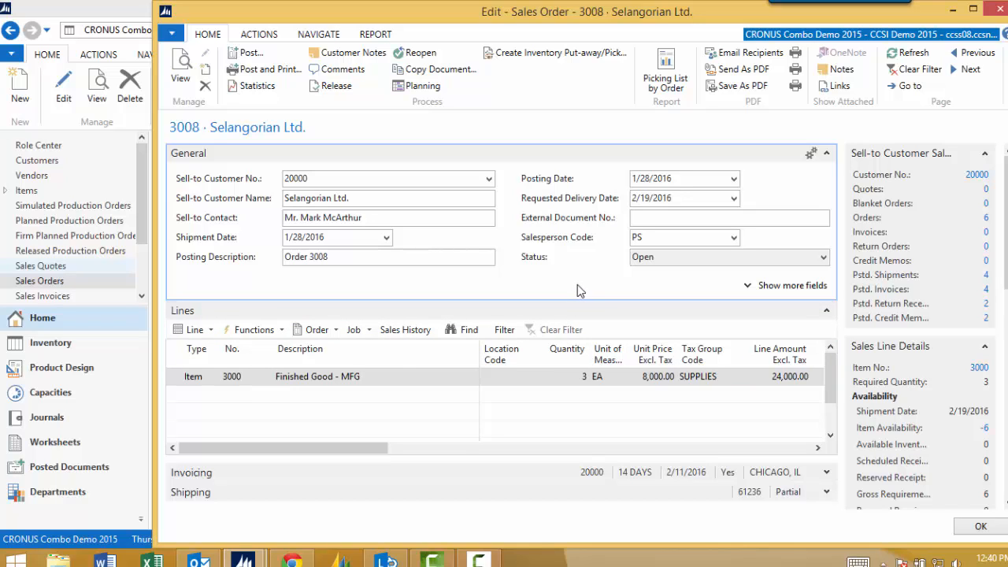
pyautogui.moveTo(561, 291)
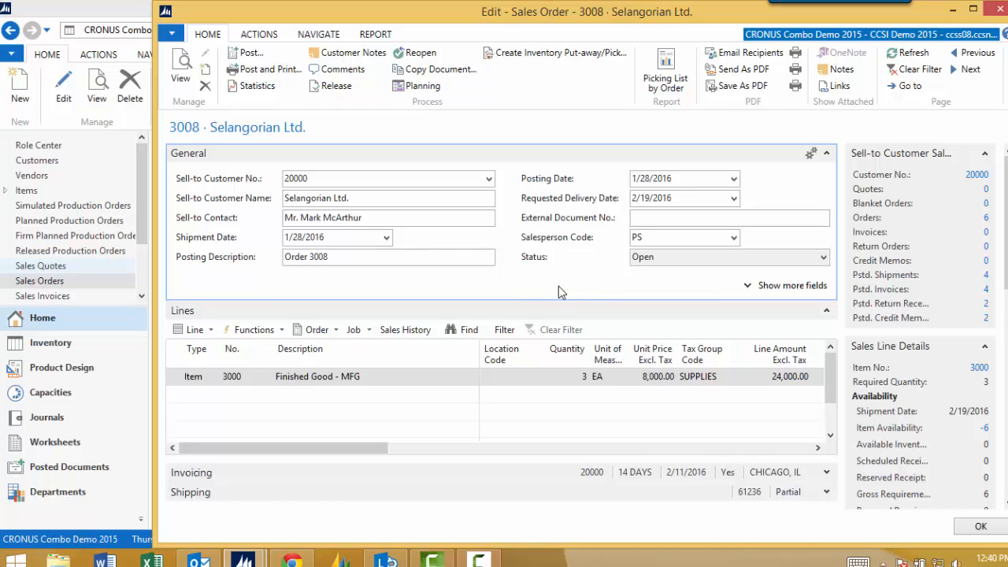
pyautogui.moveTo(504, 287)
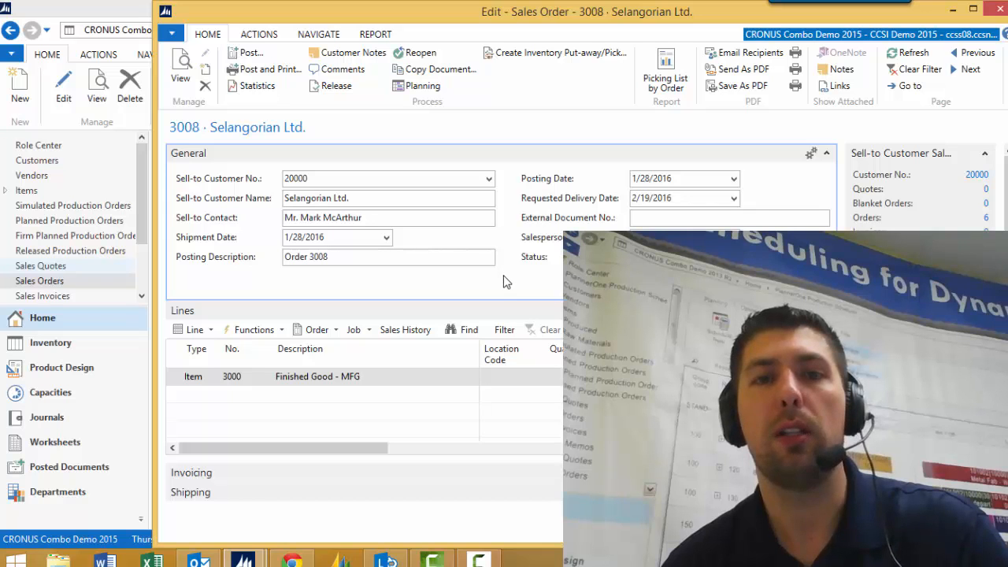
pyautogui.moveTo(513, 282)
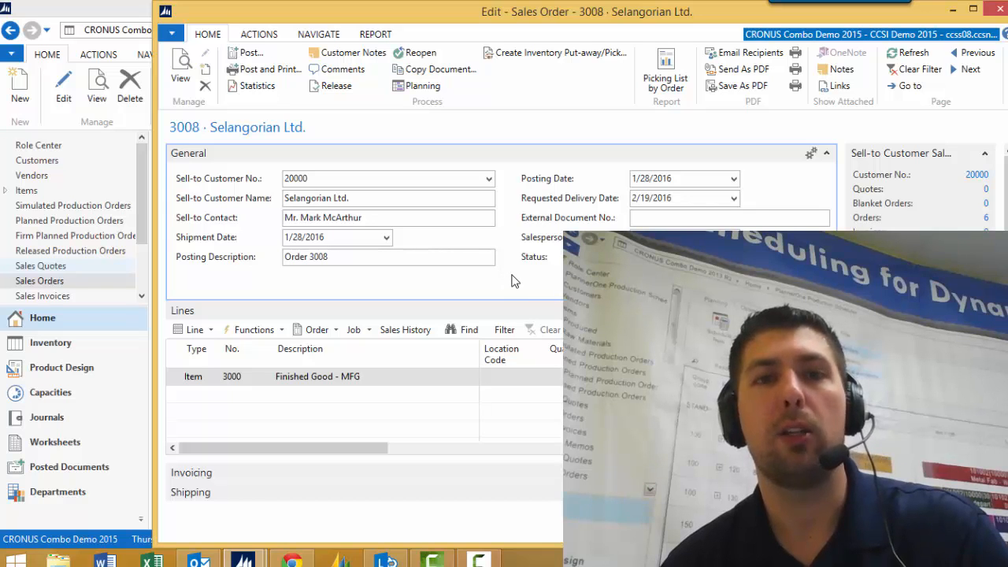